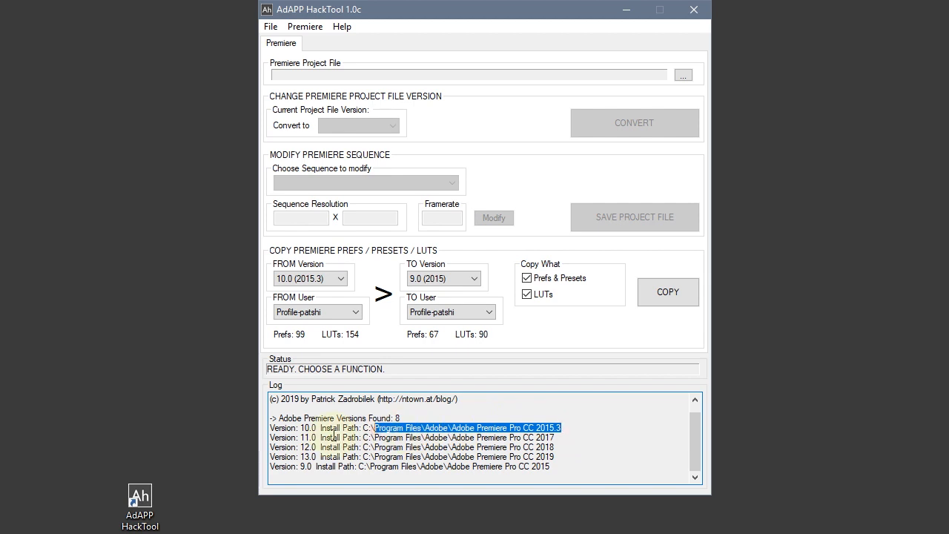
# - Set the Copy Premiere Prefs source version to 12.0 (2018)
pyautogui.click(667, 290)
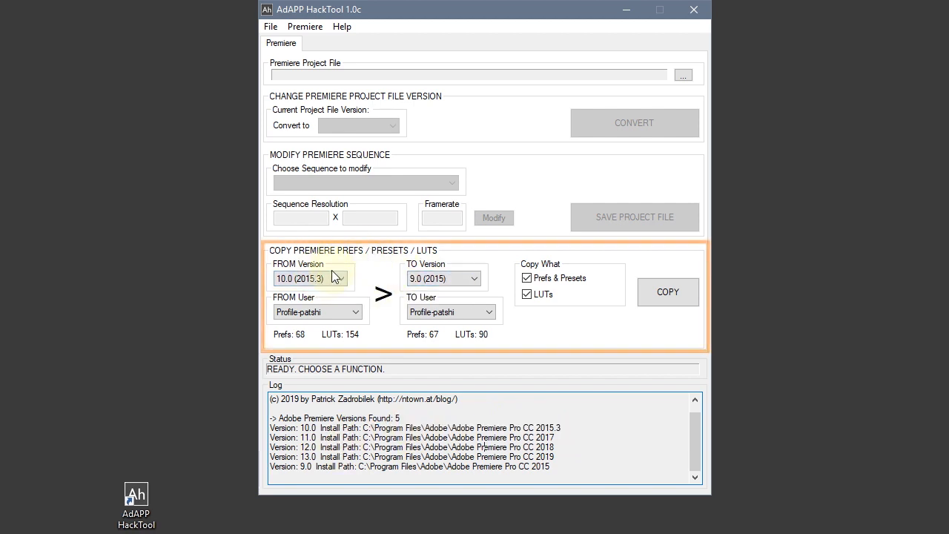
pyautogui.click(341, 279)
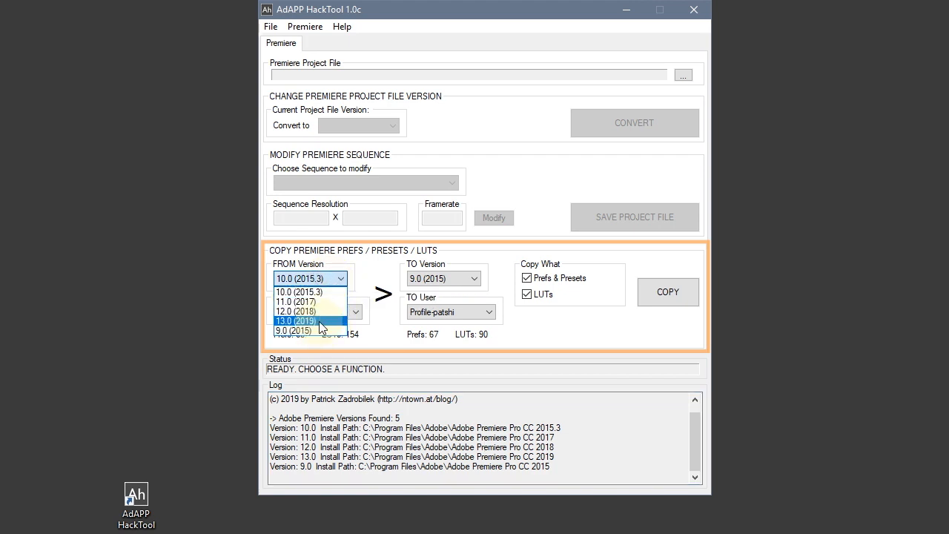
pyautogui.moveTo(332, 311)
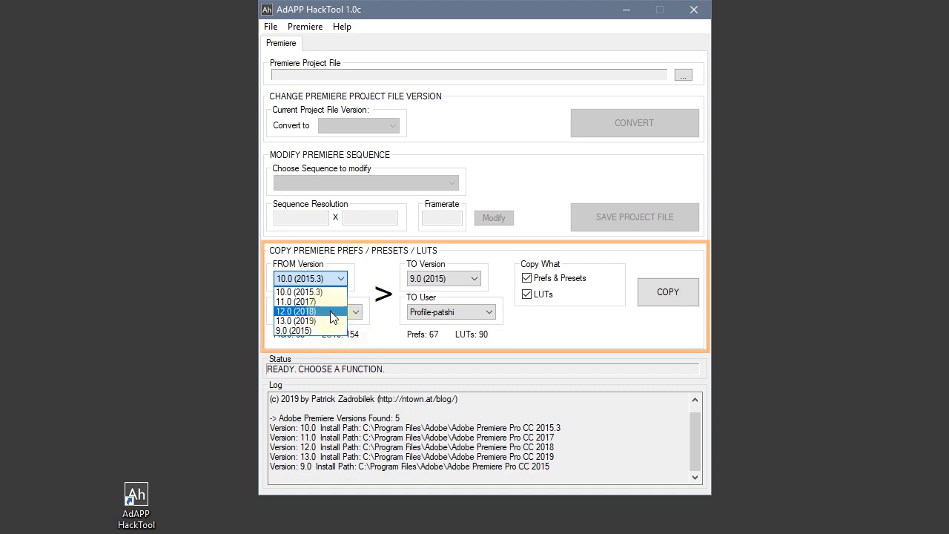
pyautogui.moveTo(332, 318)
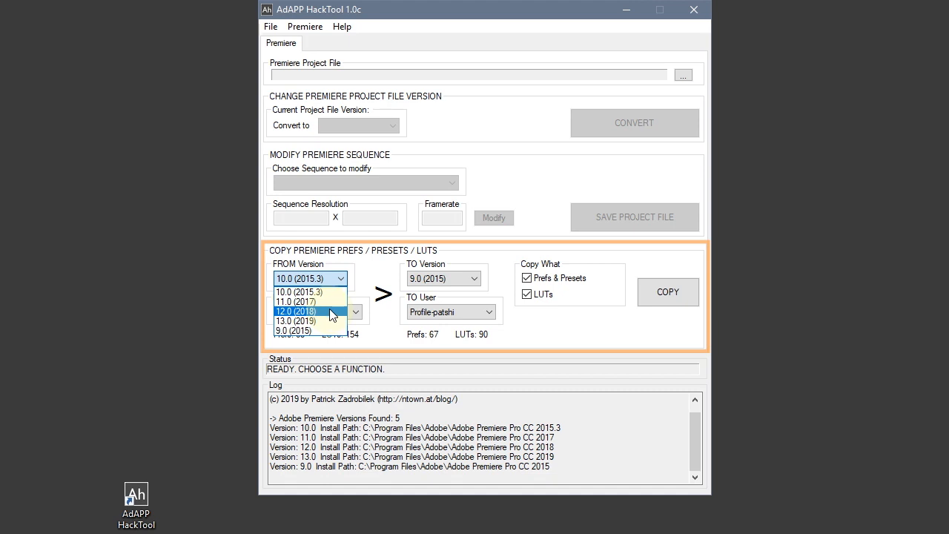
pyautogui.click(295, 312)
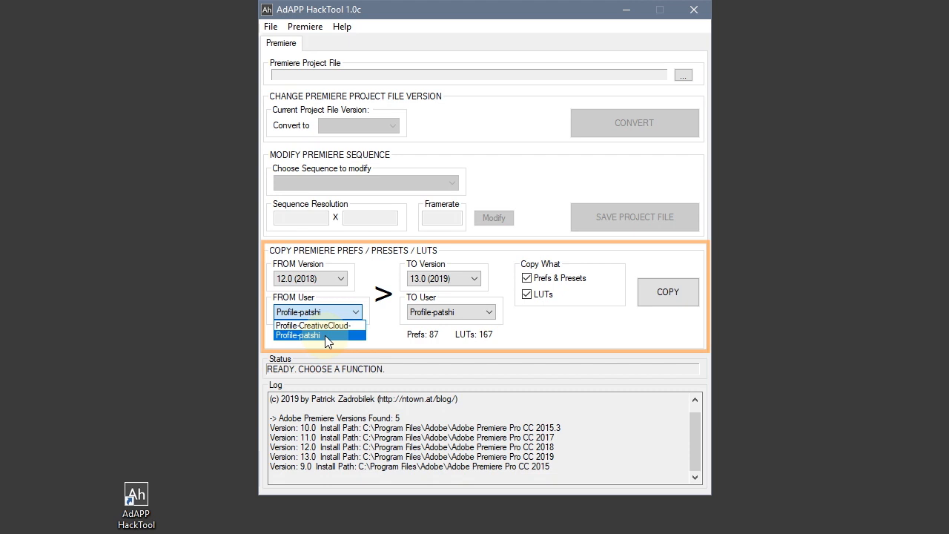
# - Choose Profile-CreativeCloud- as the source user, showing 164 prefs and 167 LUTs
pyautogui.click(296, 335)
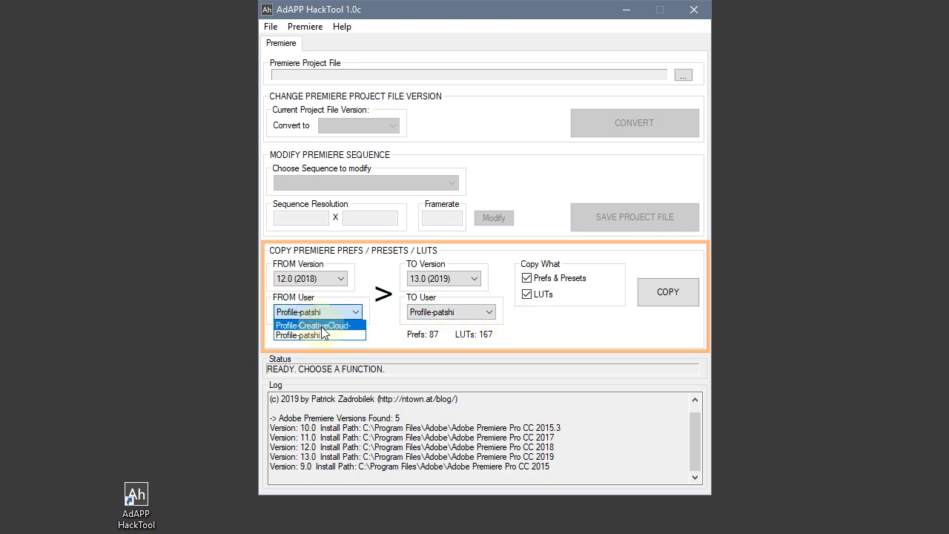
pyautogui.moveTo(338, 332)
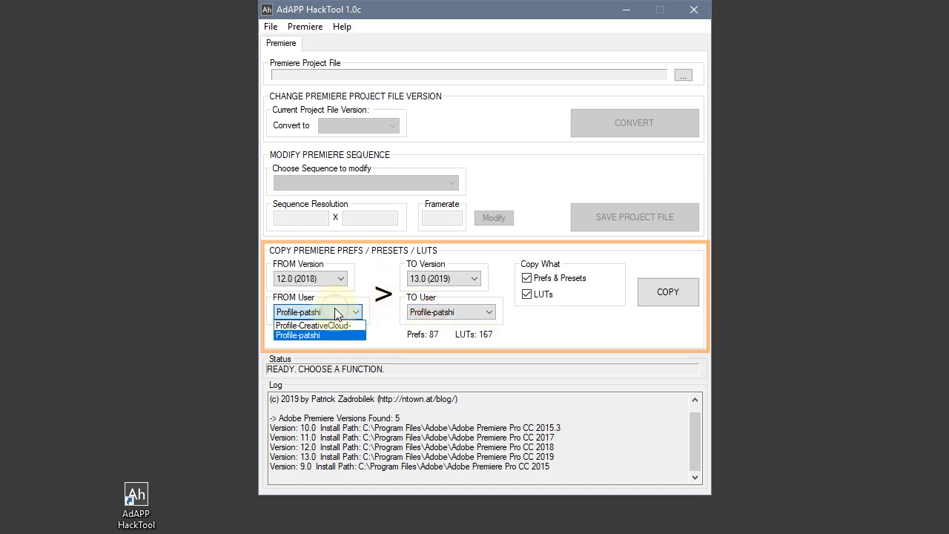
pyautogui.click(296, 335)
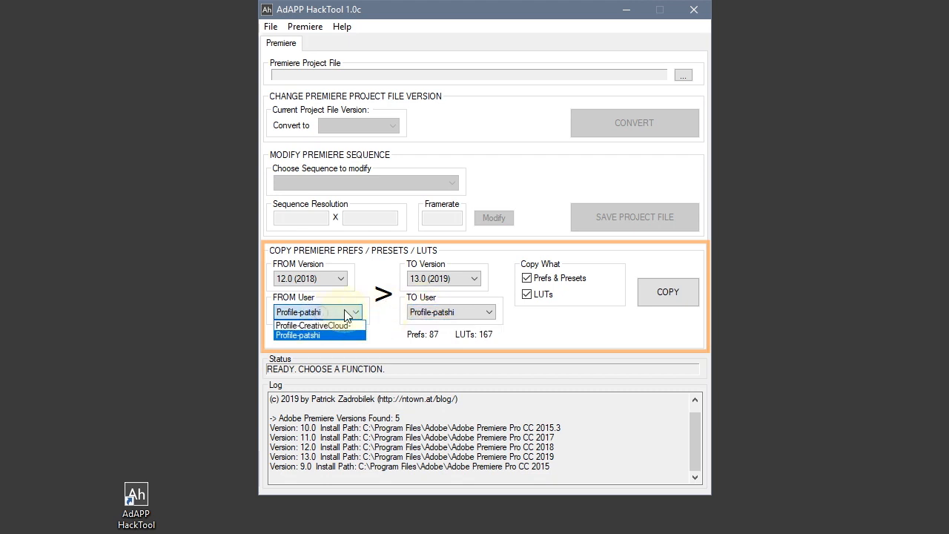
pyautogui.moveTo(318, 326)
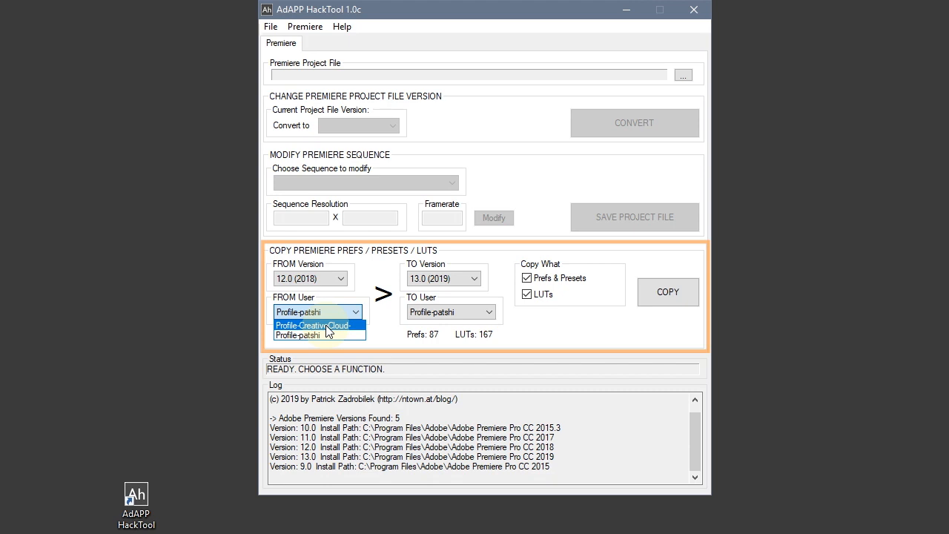
pyautogui.click(313, 324)
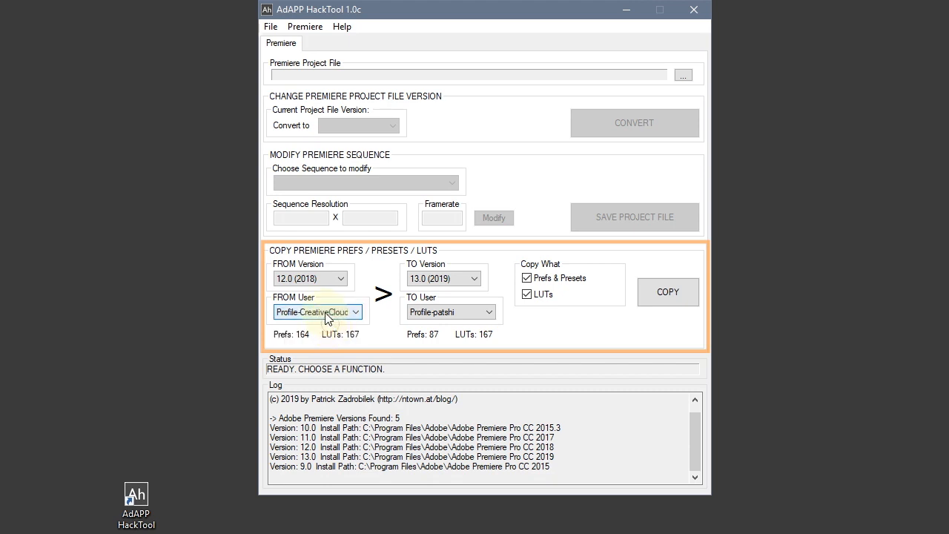
pyautogui.moveTo(317, 311)
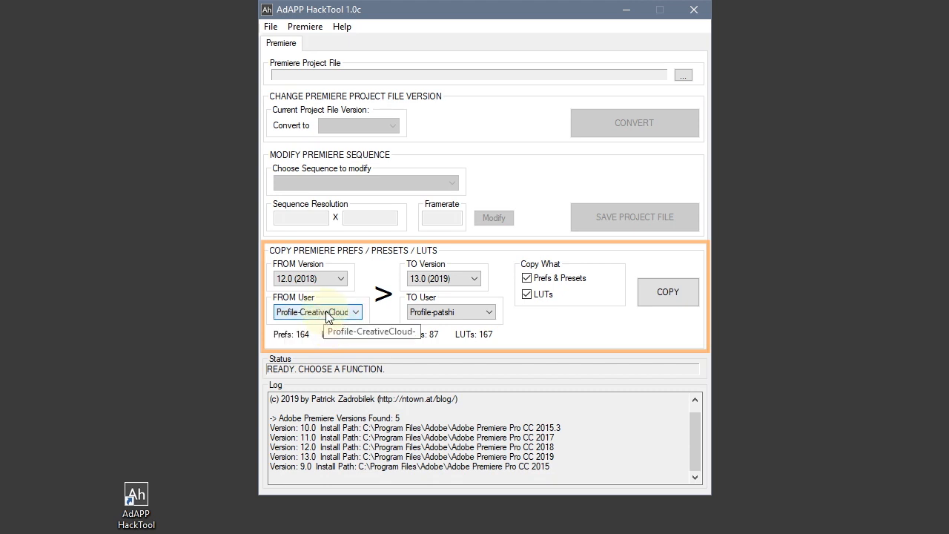
pyautogui.click(486, 311)
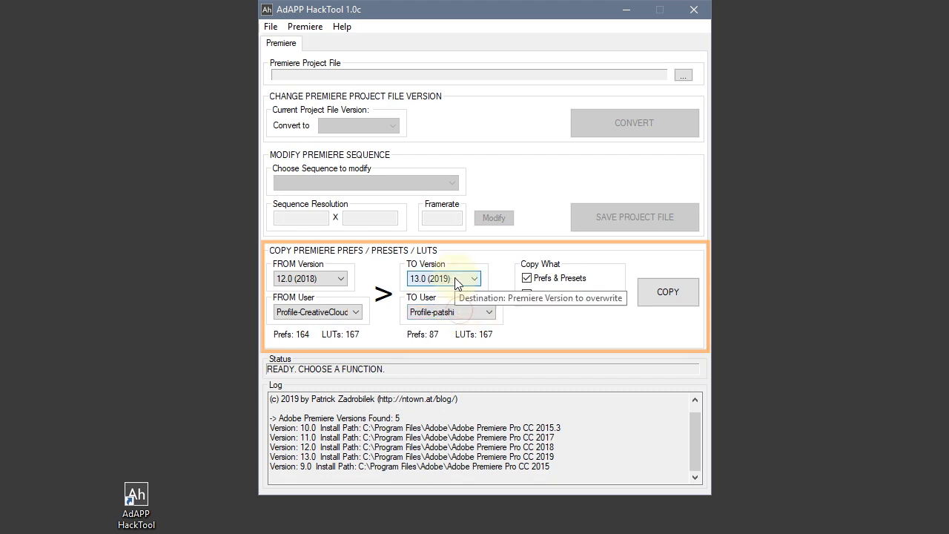
pyautogui.moveTo(528, 277)
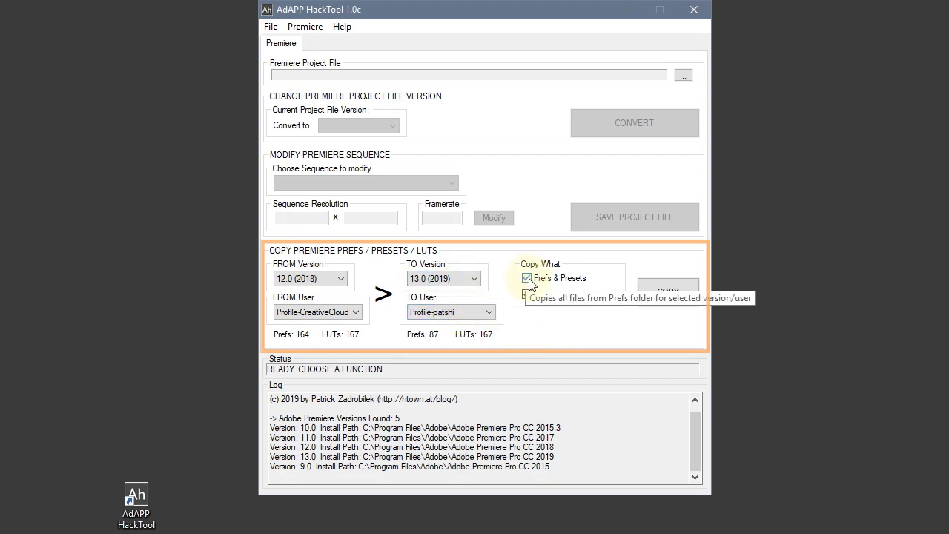
# - Keep Prefs & Presets and LUTs both ticked and start the copy to 13.0 (2019)
pyautogui.click(527, 278)
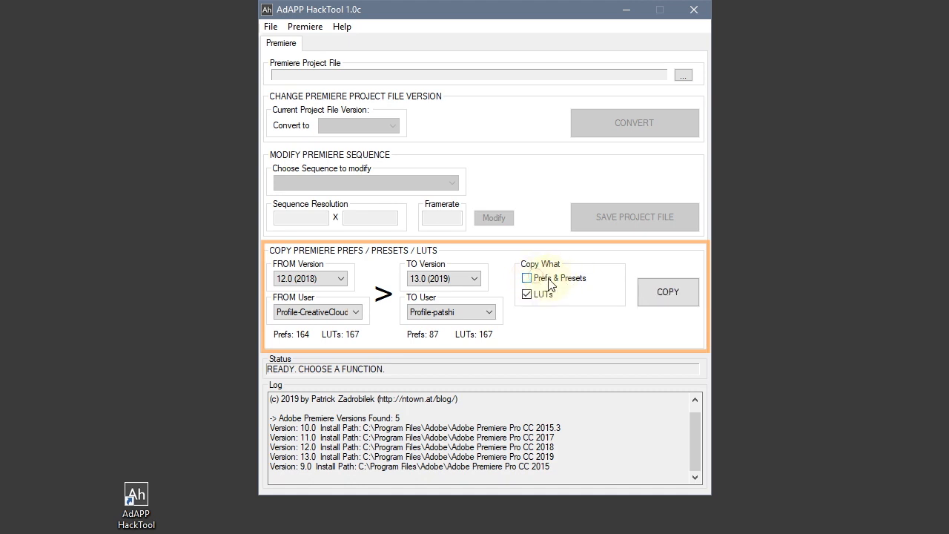
pyautogui.click(526, 277)
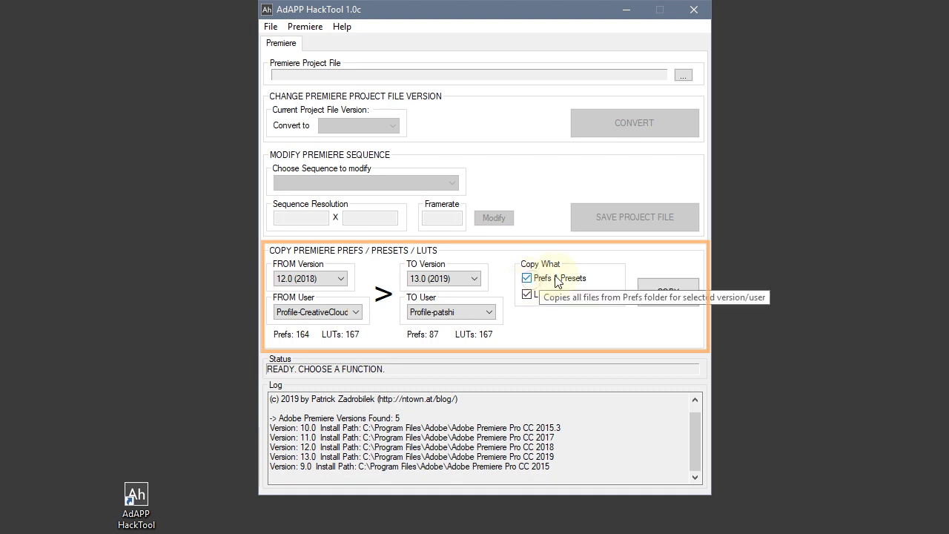
pyautogui.moveTo(528, 294)
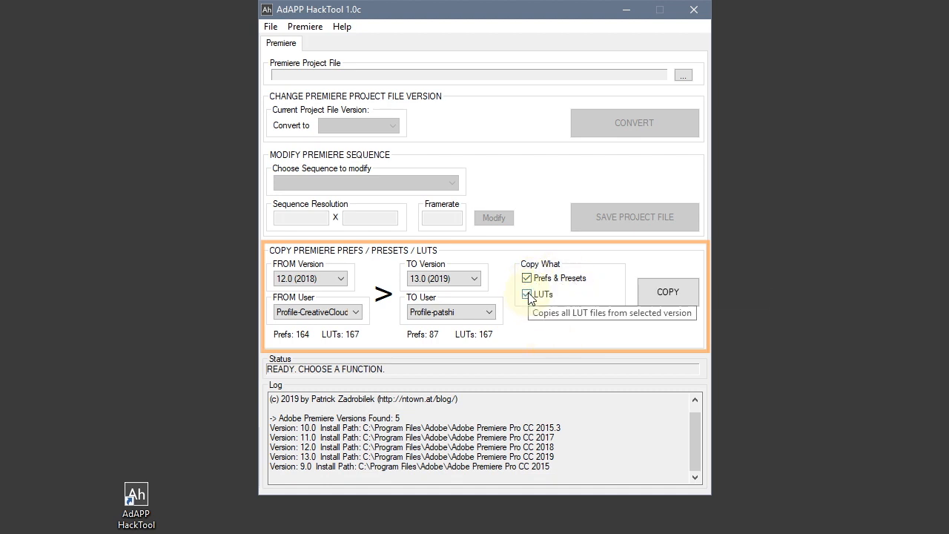
pyautogui.click(528, 293)
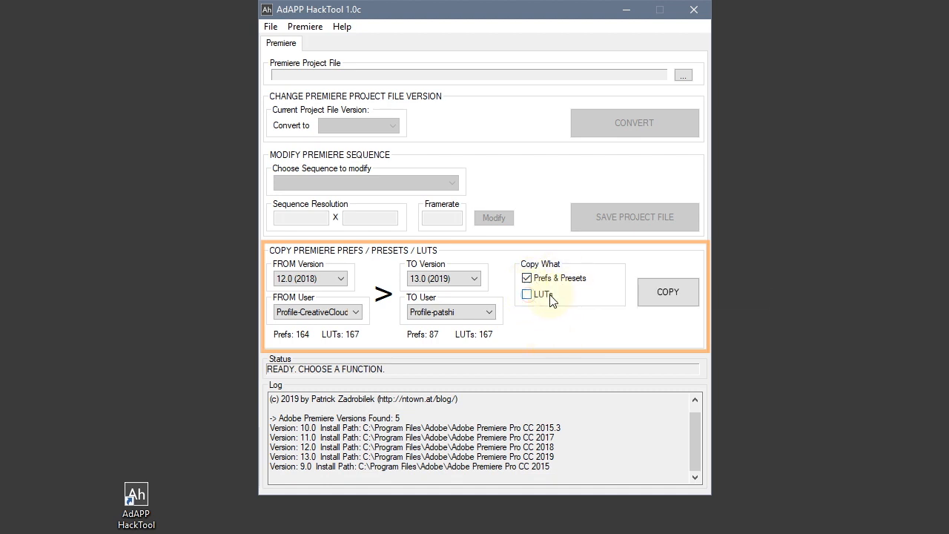
pyautogui.click(528, 294)
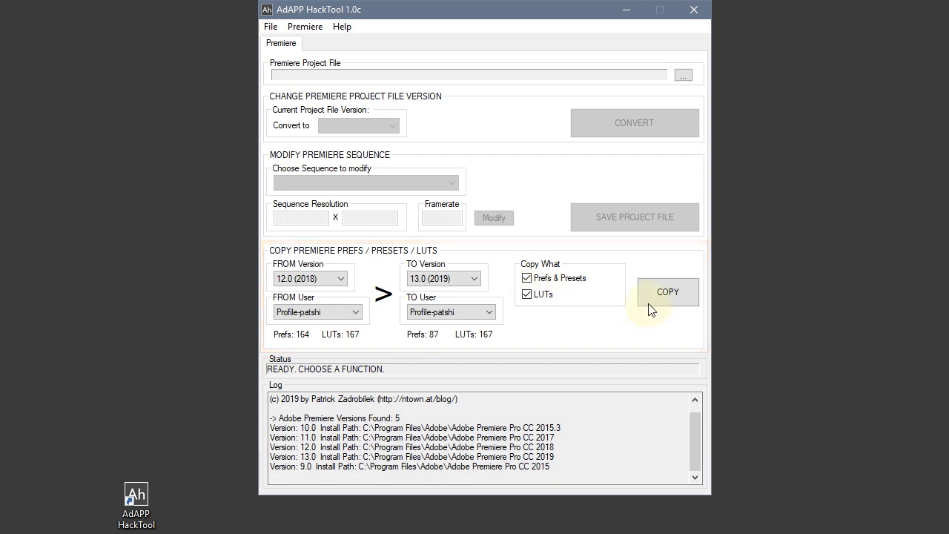
pyautogui.click(667, 290)
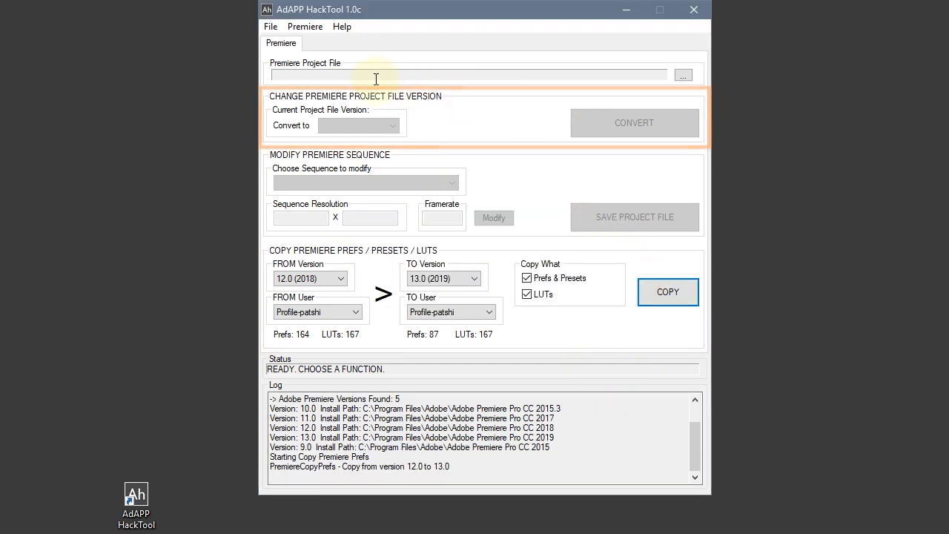
pyautogui.moveTo(391, 74)
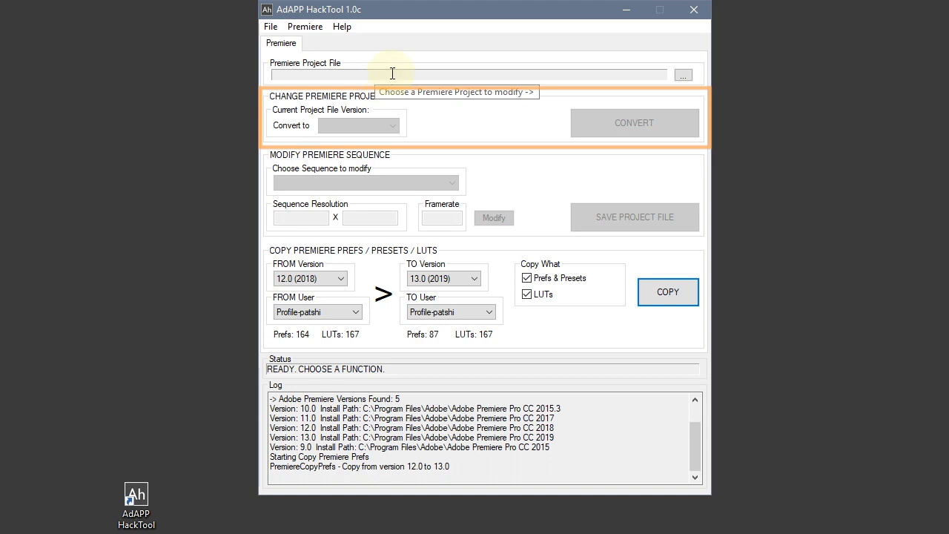
pyautogui.moveTo(517, 102)
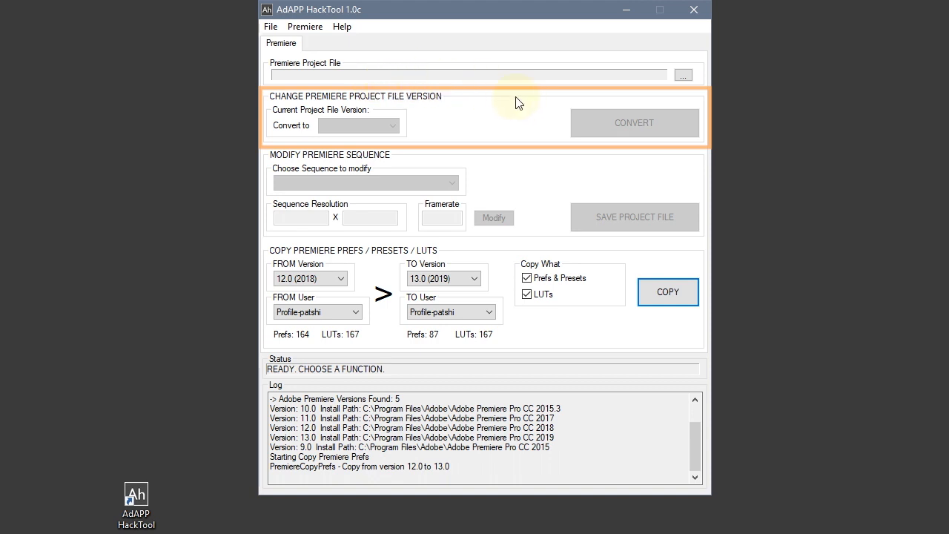
pyautogui.moveTo(510, 98)
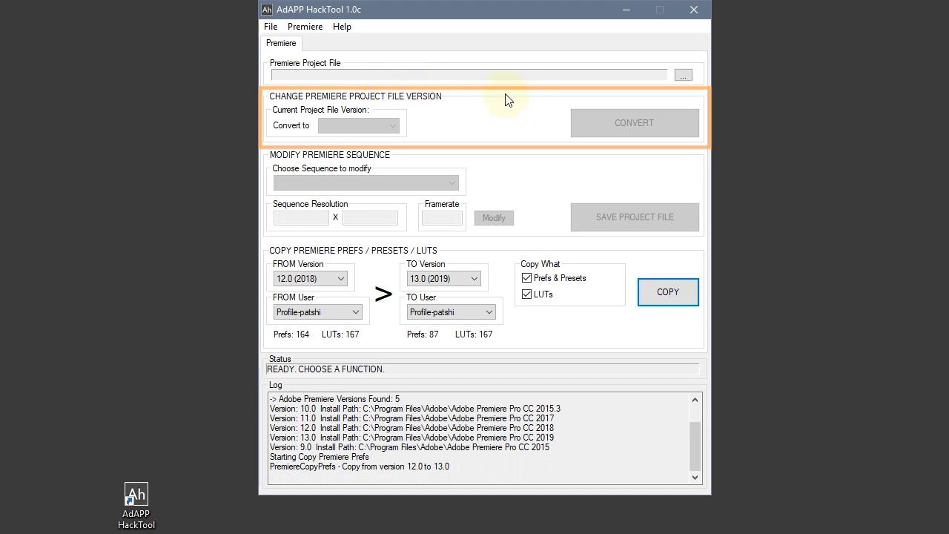
pyautogui.moveTo(501, 97)
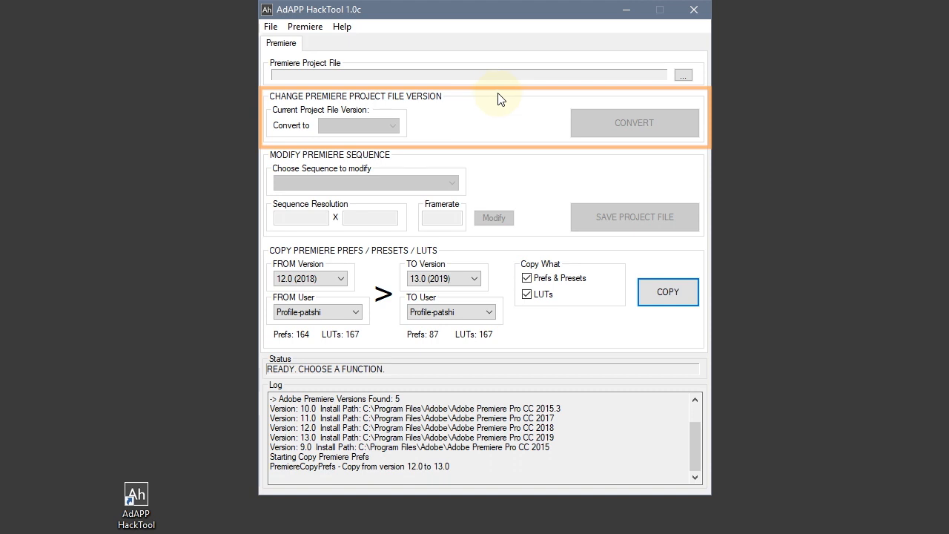
pyautogui.moveTo(495, 95)
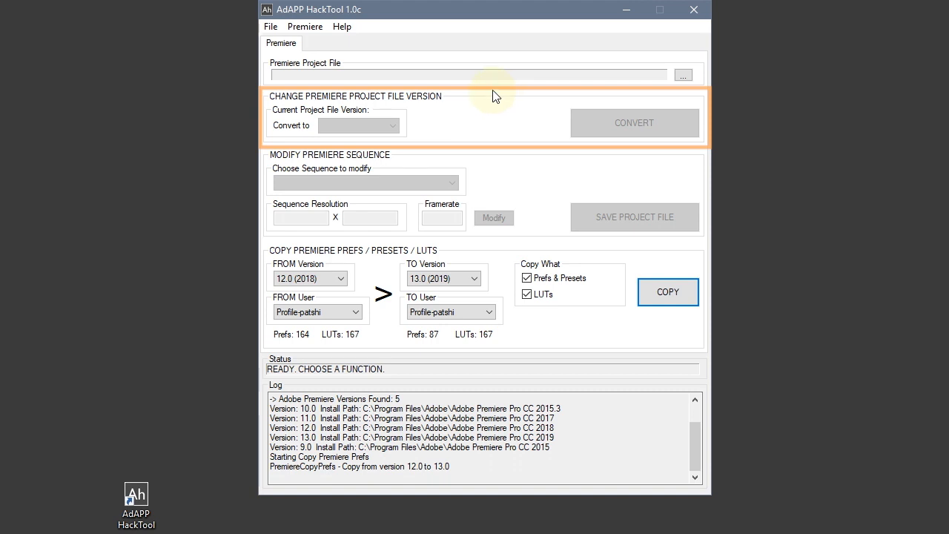
# - Load the Testing3_2017-04-07_122642.prproj project file into the tool
pyautogui.click(682, 74)
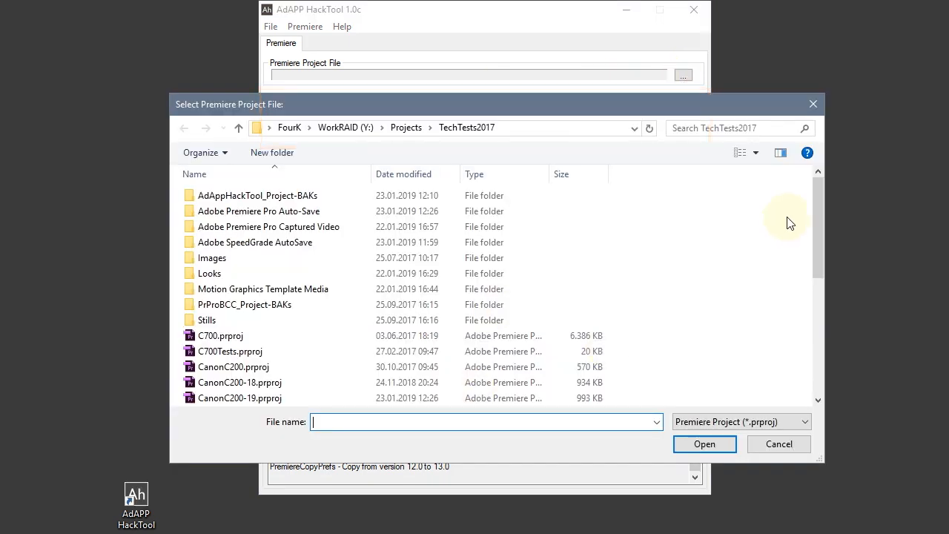
pyautogui.click(267, 350)
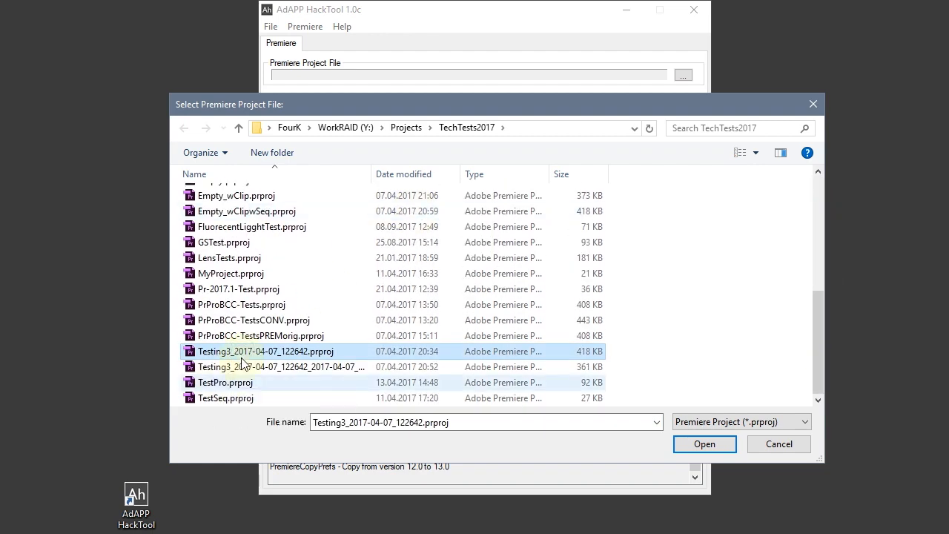
pyautogui.click(703, 443)
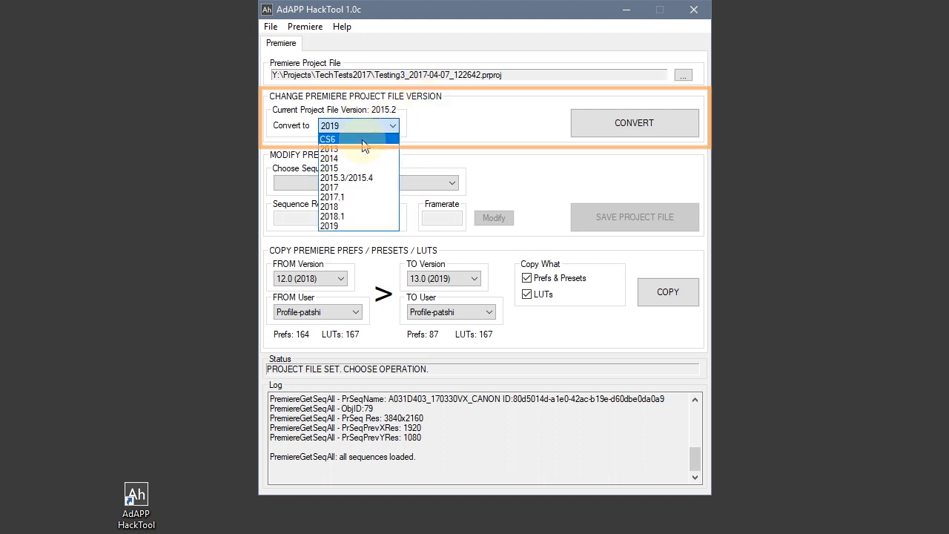
pyautogui.moveTo(353, 206)
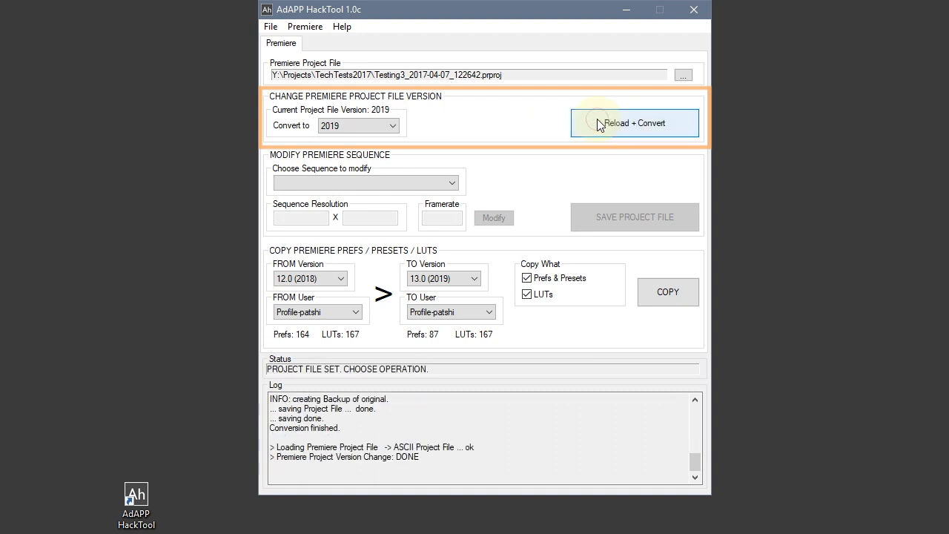
pyautogui.moveTo(504, 106)
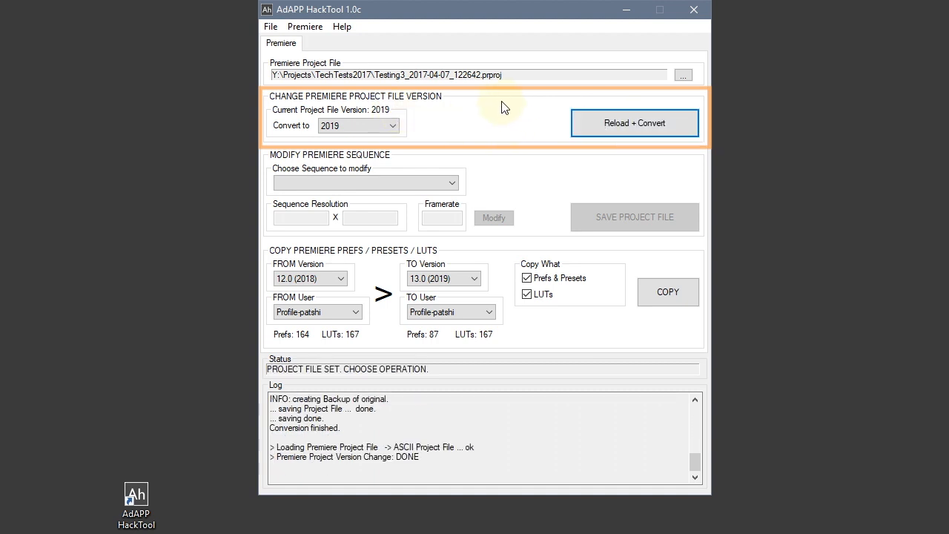
pyautogui.moveTo(488, 118)
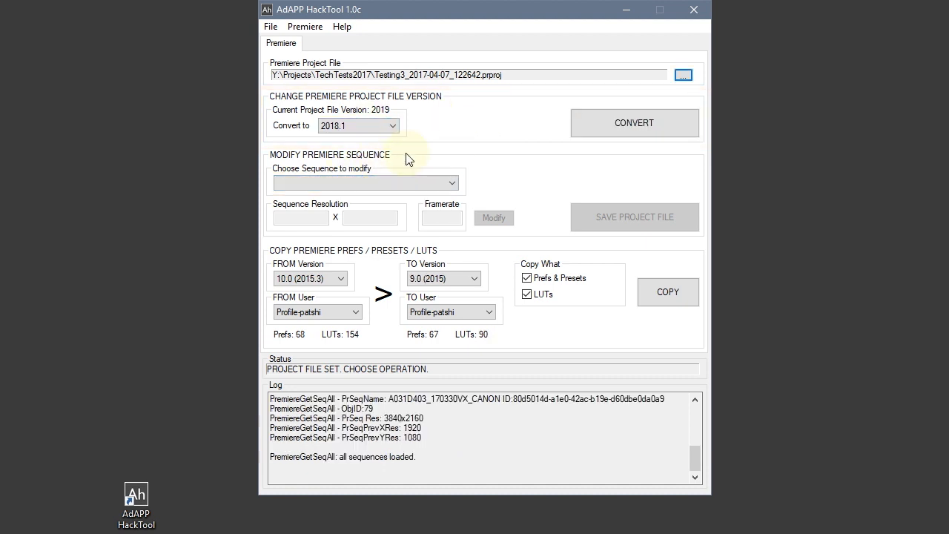
# - Select the A031D403_170330VX_CANON sequence and set it to 3840 x 2160 at 25 fps
pyautogui.click(365, 182)
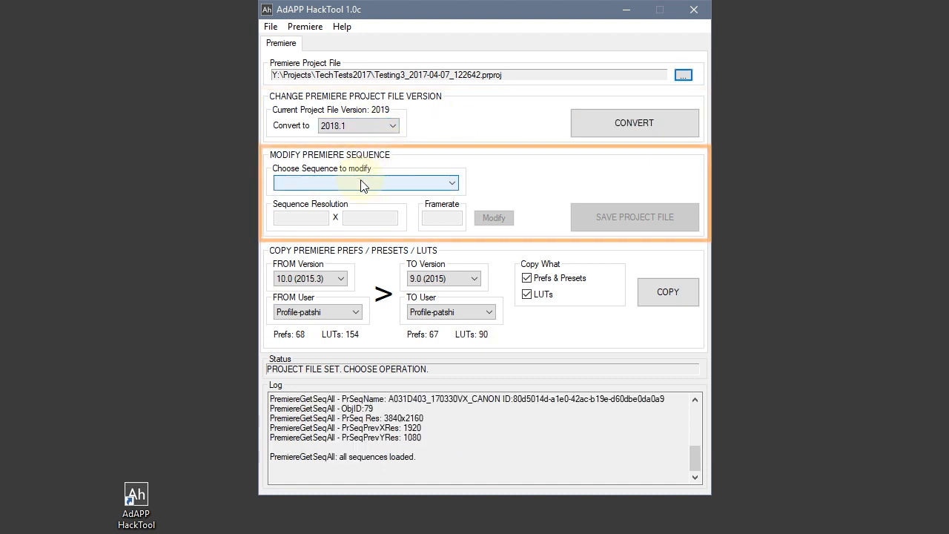
pyautogui.click(451, 182)
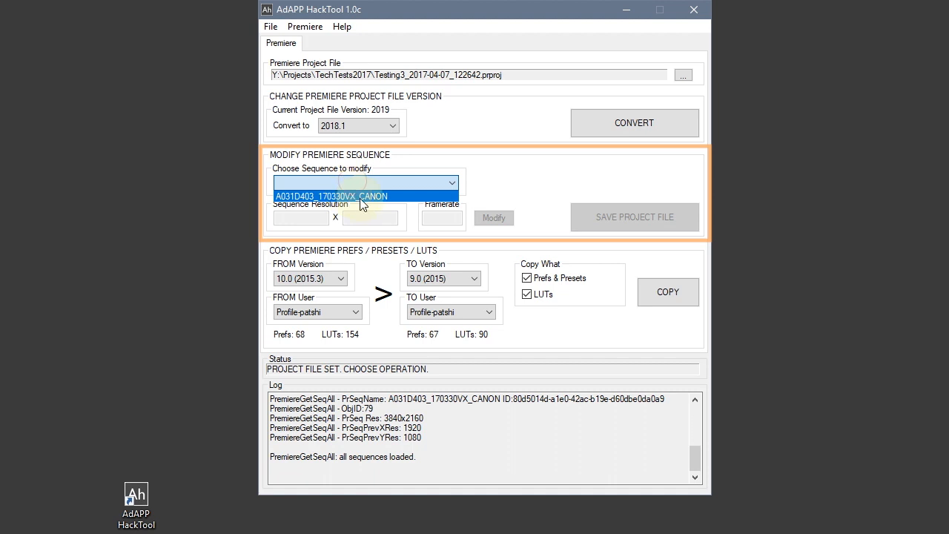
pyautogui.click(331, 196)
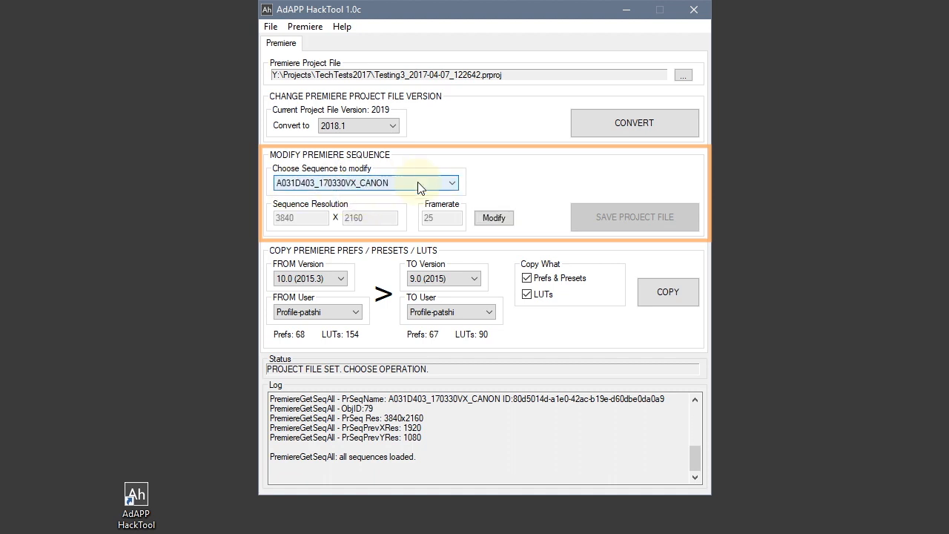
pyautogui.moveTo(406, 221)
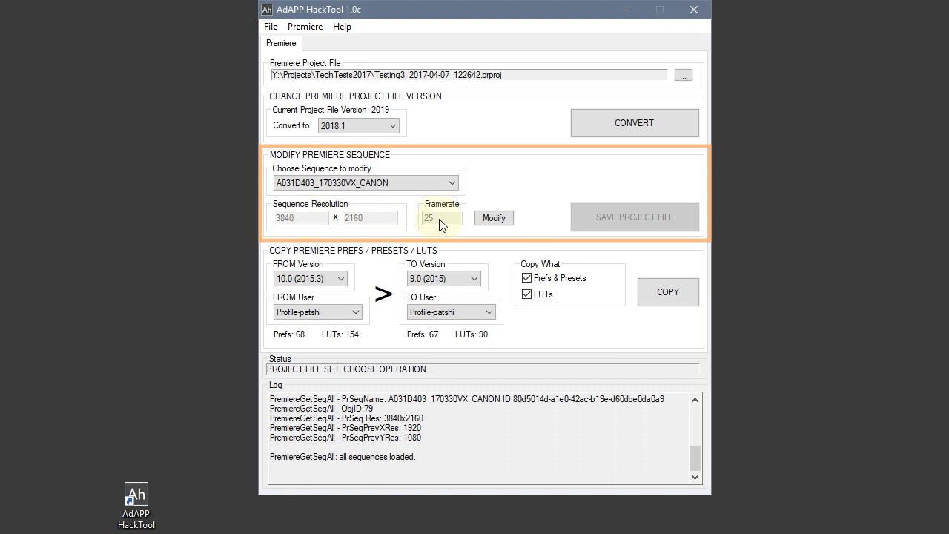
pyautogui.click(494, 216)
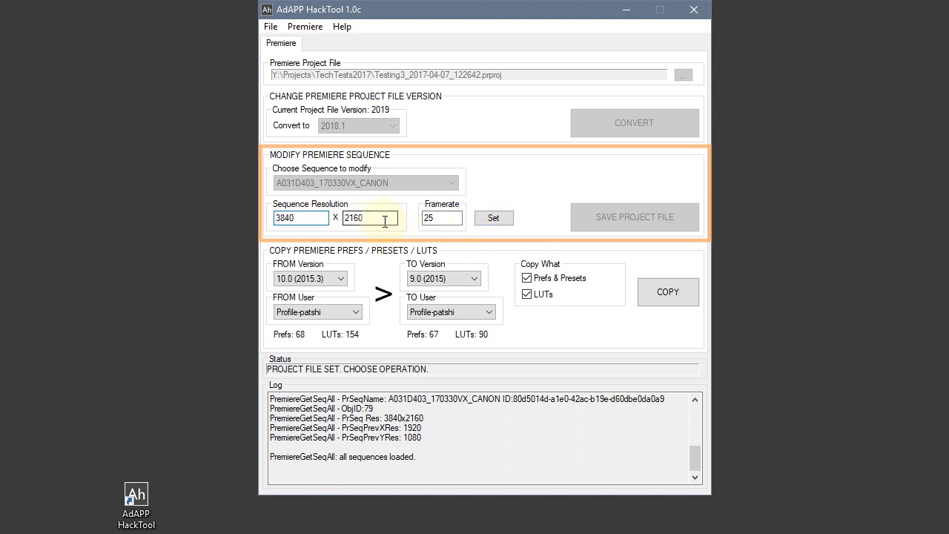
pyautogui.click(492, 217)
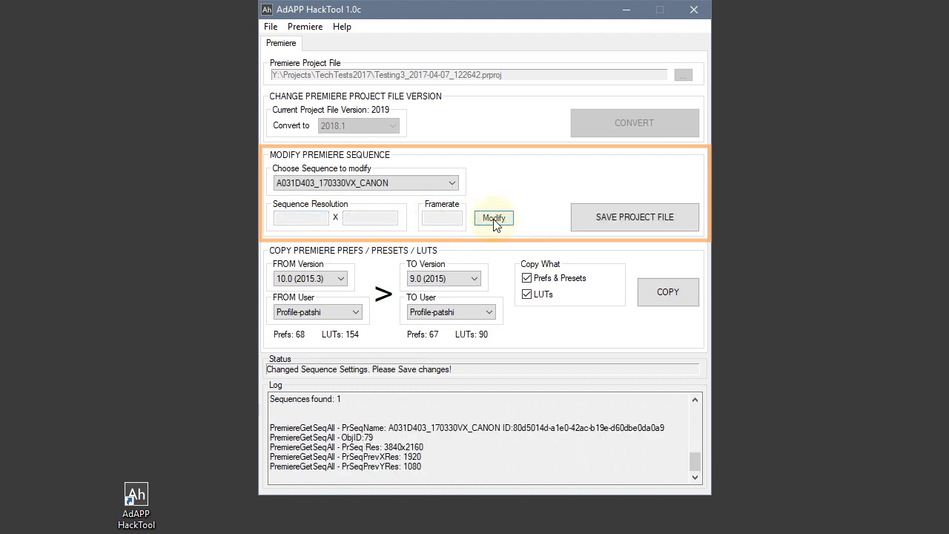
pyautogui.click(634, 217)
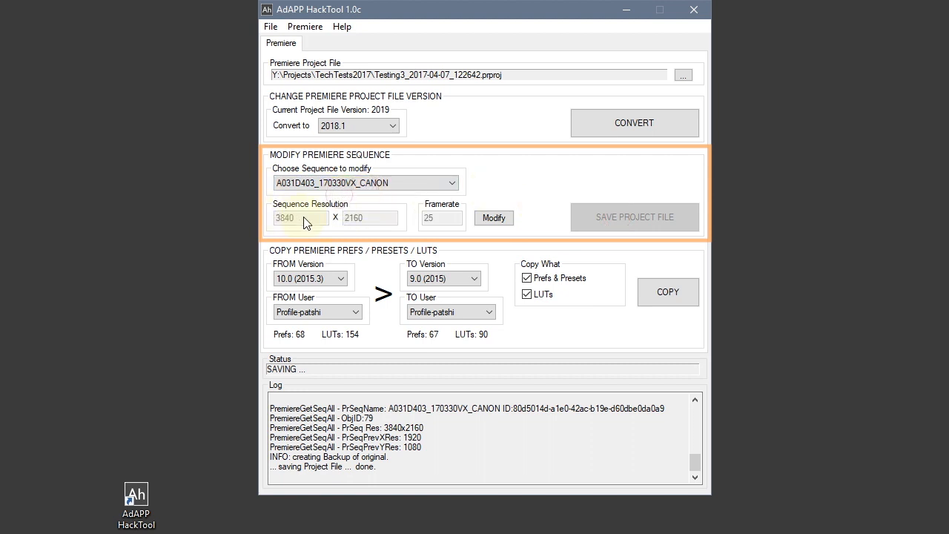
pyautogui.moveTo(493, 216)
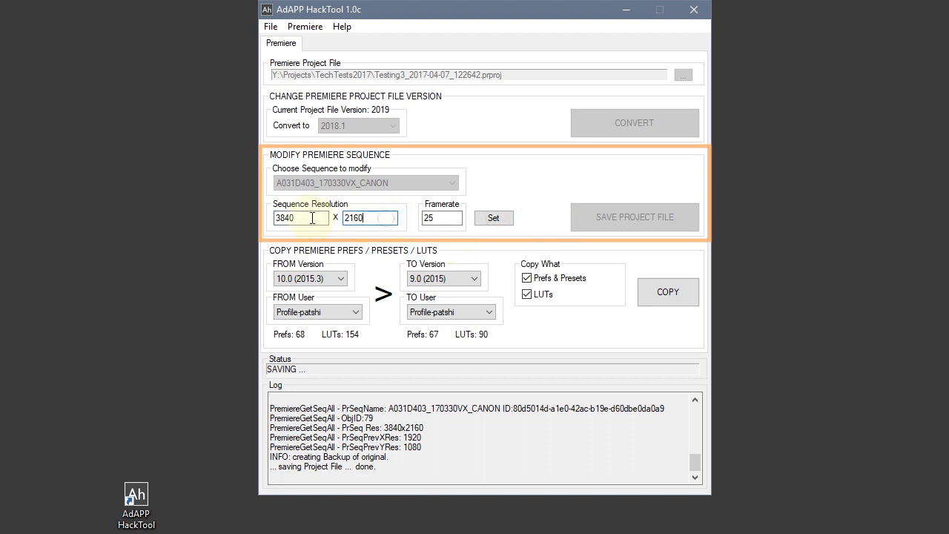
# - Re-apply the sequence settings and save them to the project file with a backup
pyautogui.click(442, 216)
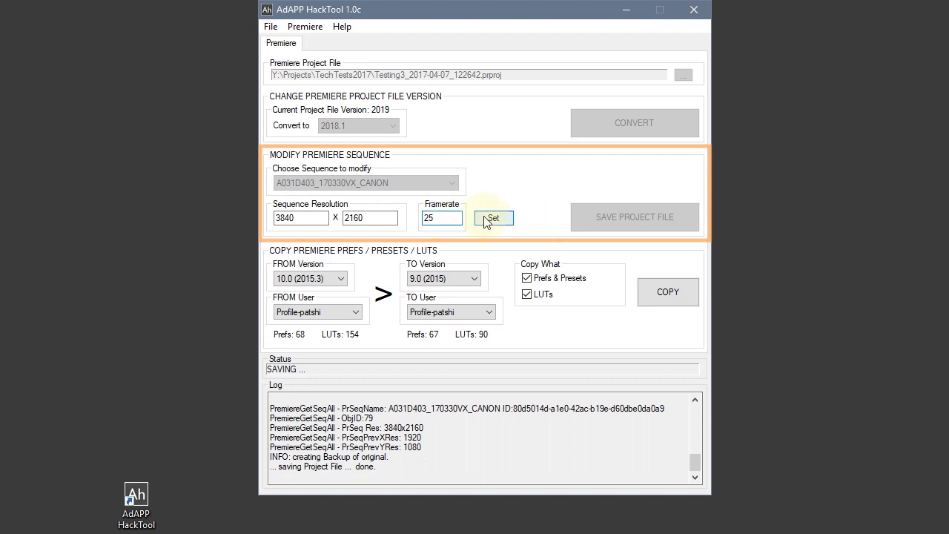
pyautogui.click(492, 216)
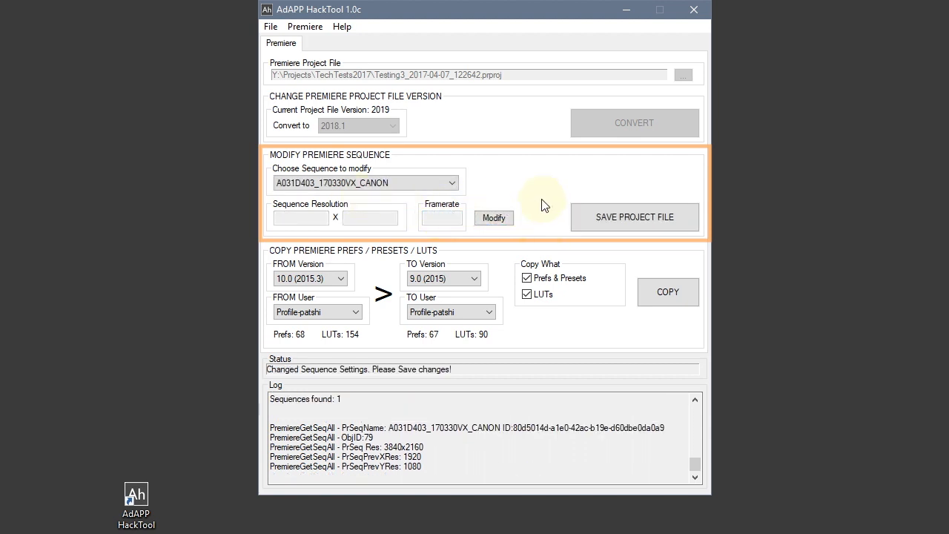
pyautogui.moveTo(586, 220)
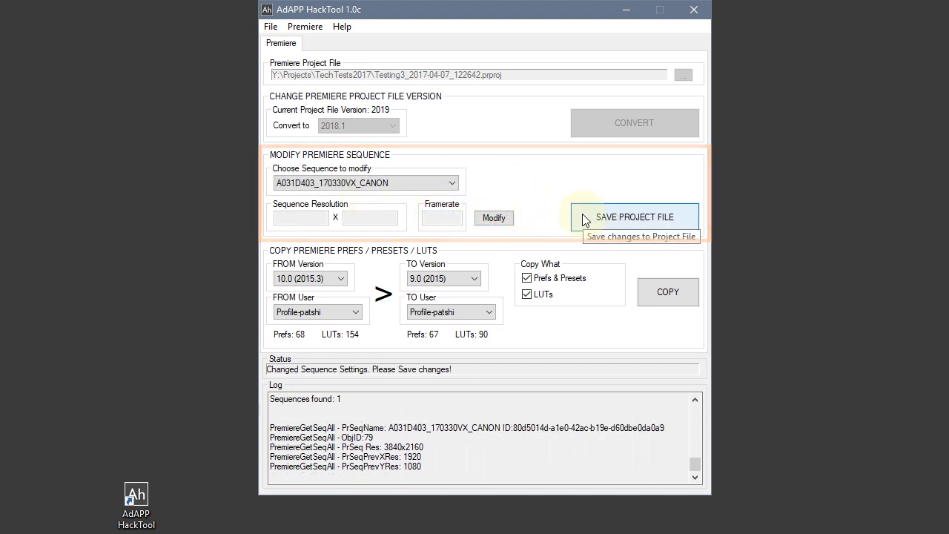
pyautogui.click(634, 216)
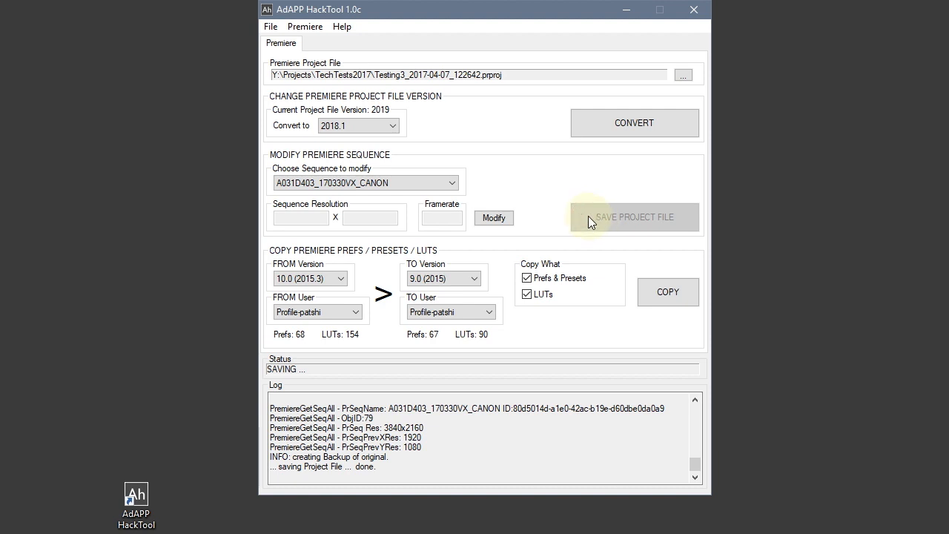
pyautogui.moveTo(564, 185)
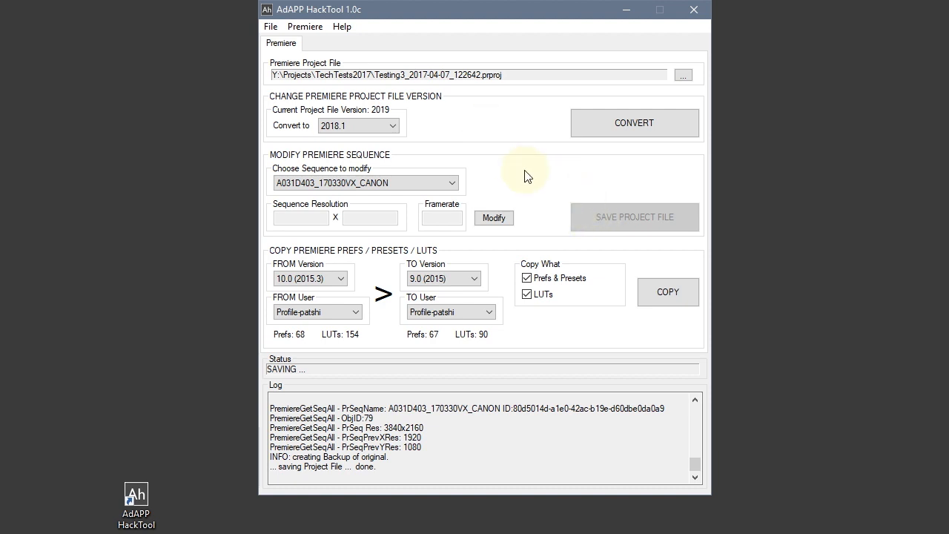
# - Save an uncompressed copy of the CanonC200 project via Save Uncompressed Premiere Project
pyautogui.click(305, 27)
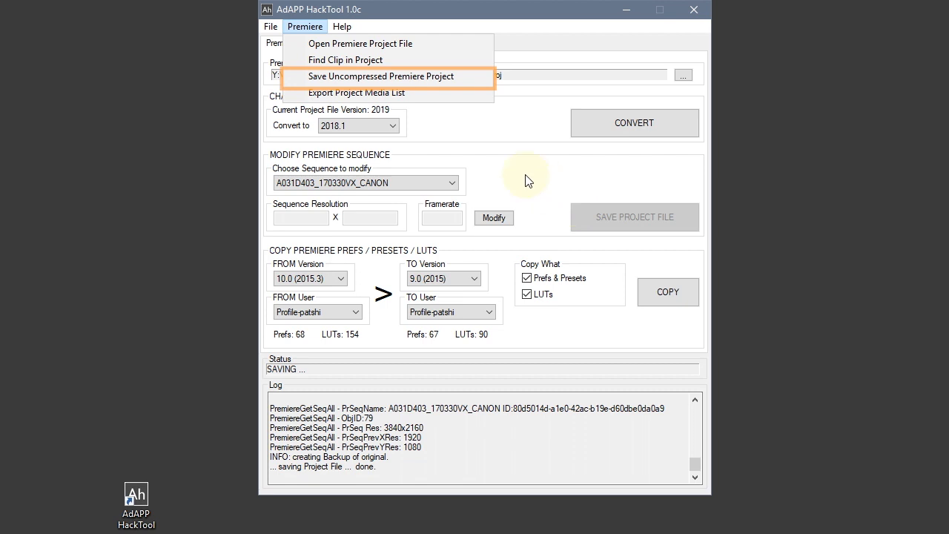
pyautogui.click(380, 77)
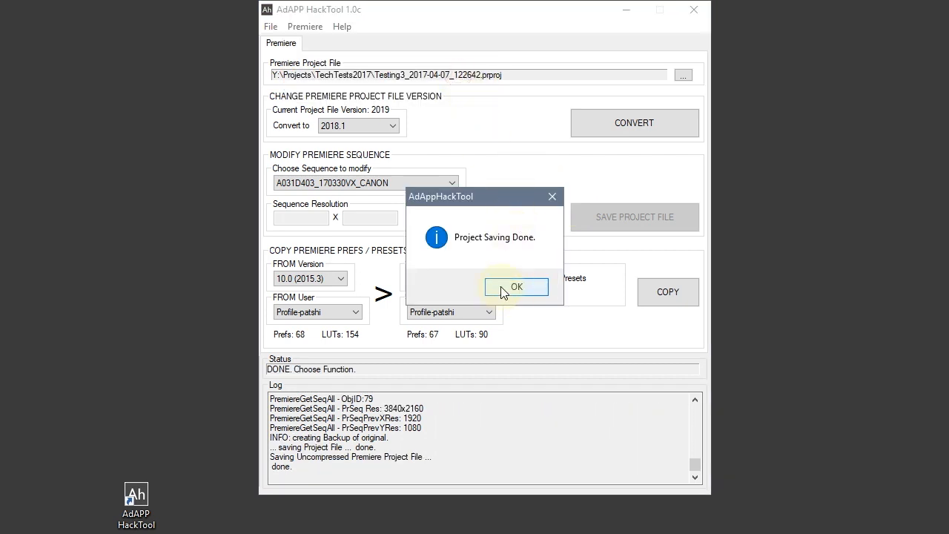
pyautogui.click(516, 288)
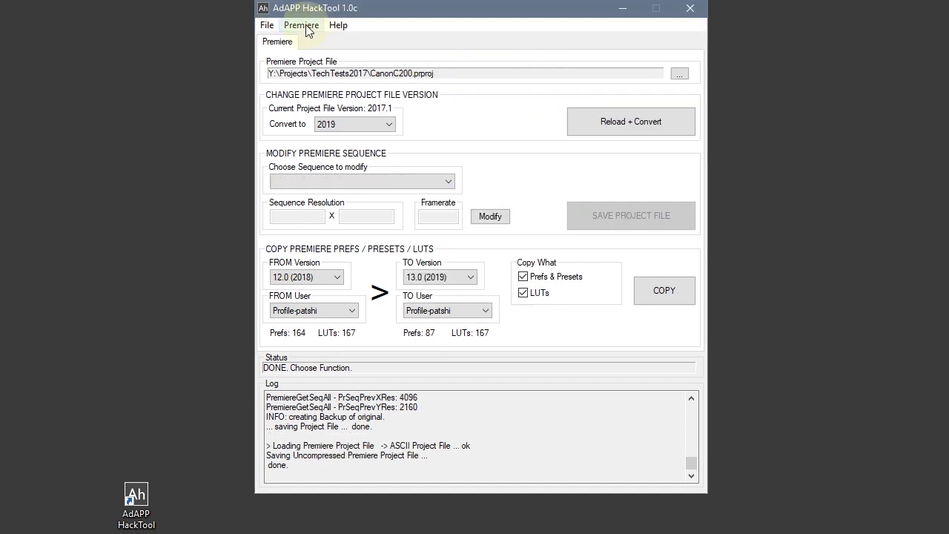
pyautogui.click(301, 24)
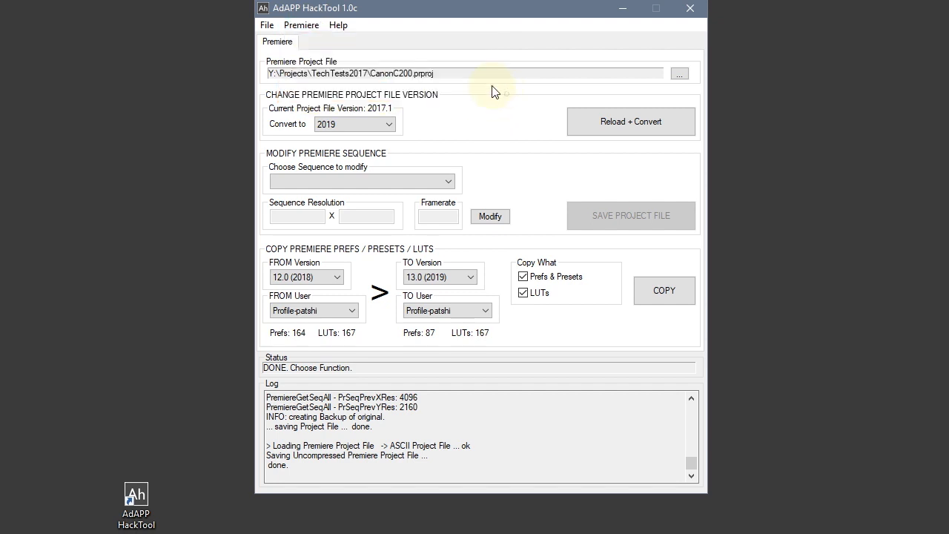
pyautogui.moveTo(447, 83)
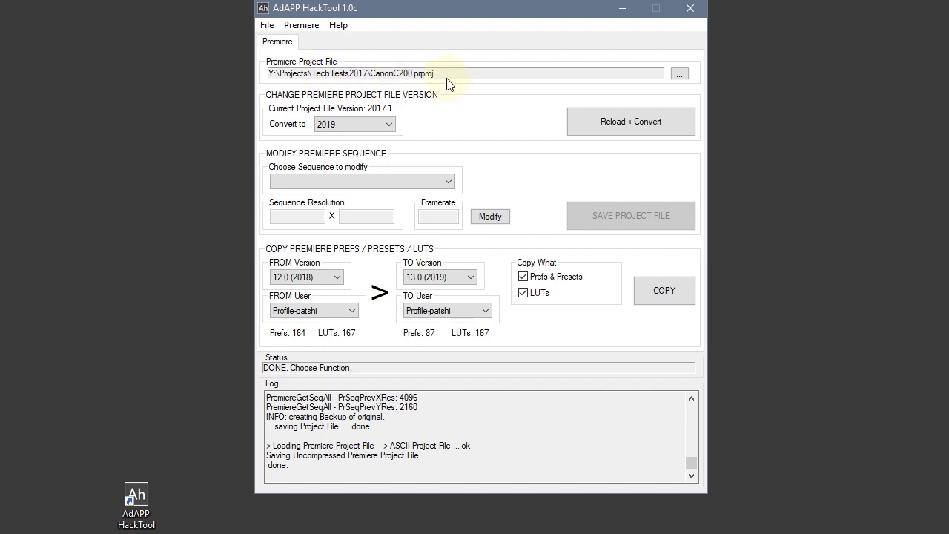
pyautogui.moveTo(447, 96)
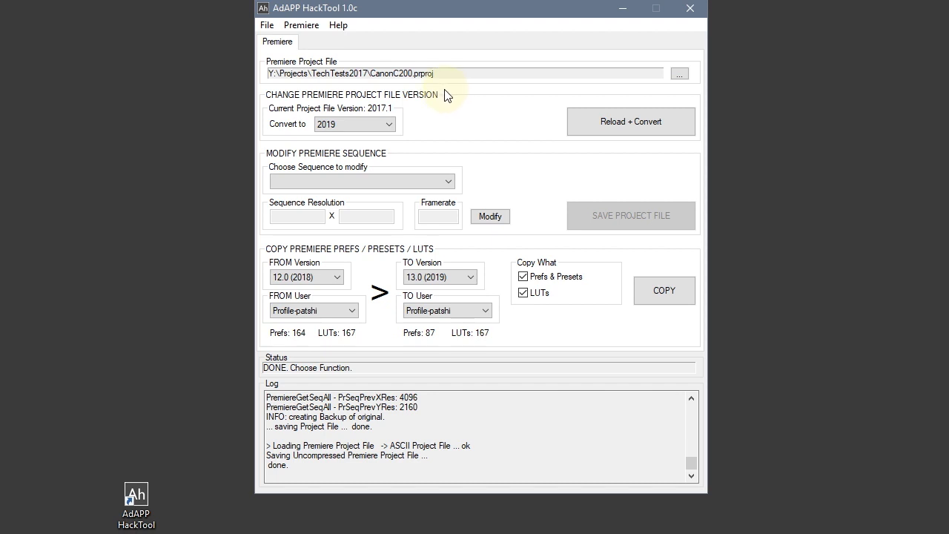
# - Export the project media list to CanonC200_ClipList.txt in TechTests2017
pyautogui.click(301, 23)
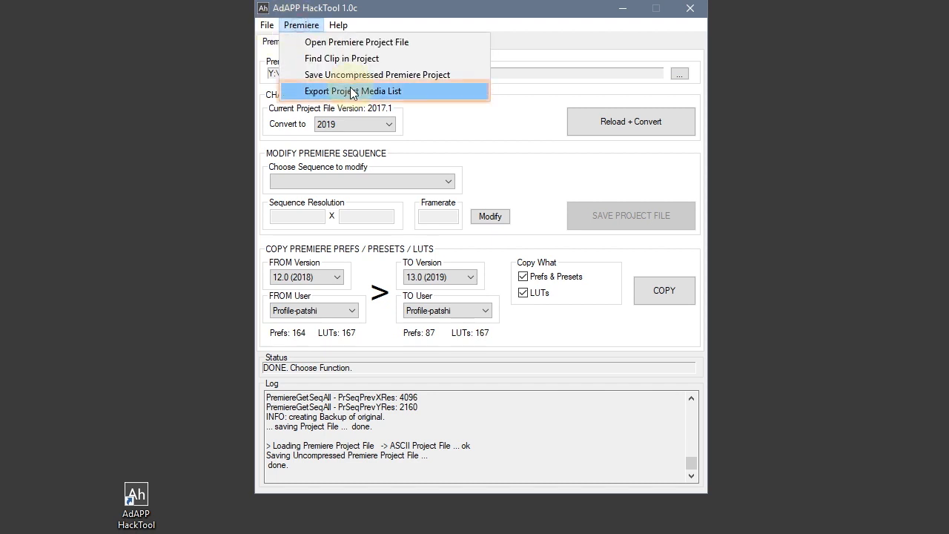
pyautogui.click(353, 90)
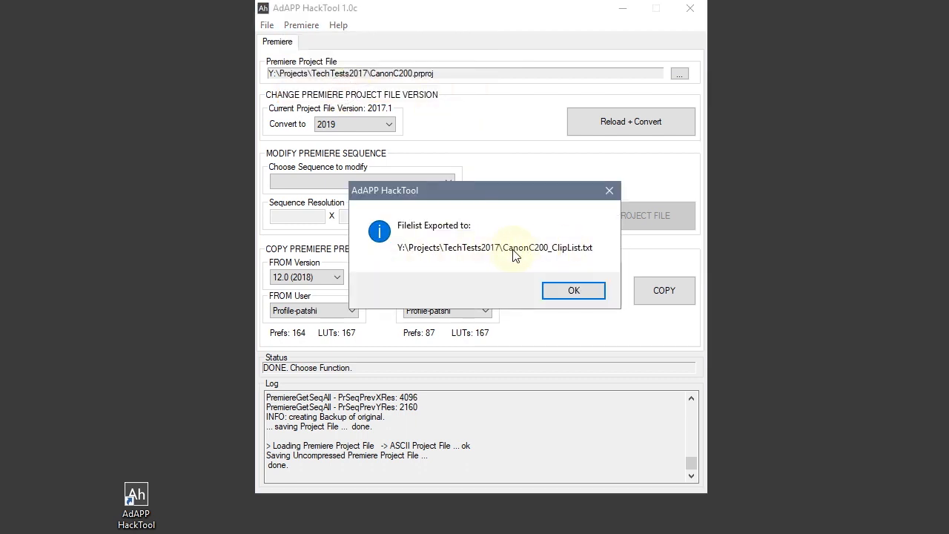
pyautogui.moveTo(585, 254)
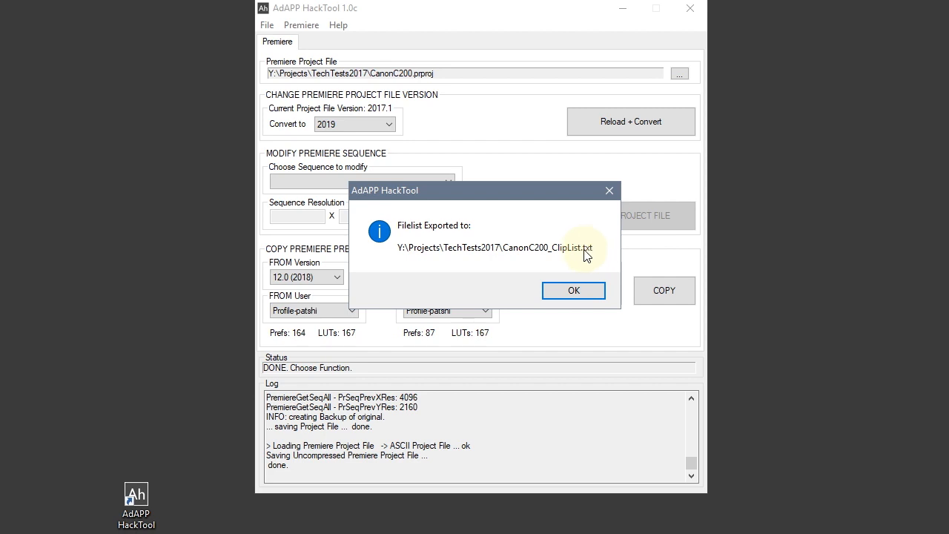
pyautogui.moveTo(566, 250)
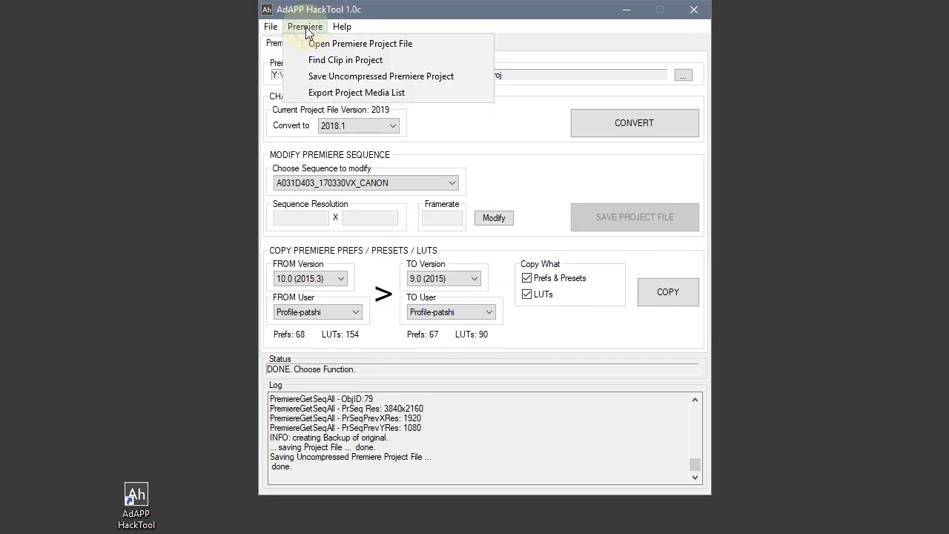
pyautogui.moveTo(346, 59)
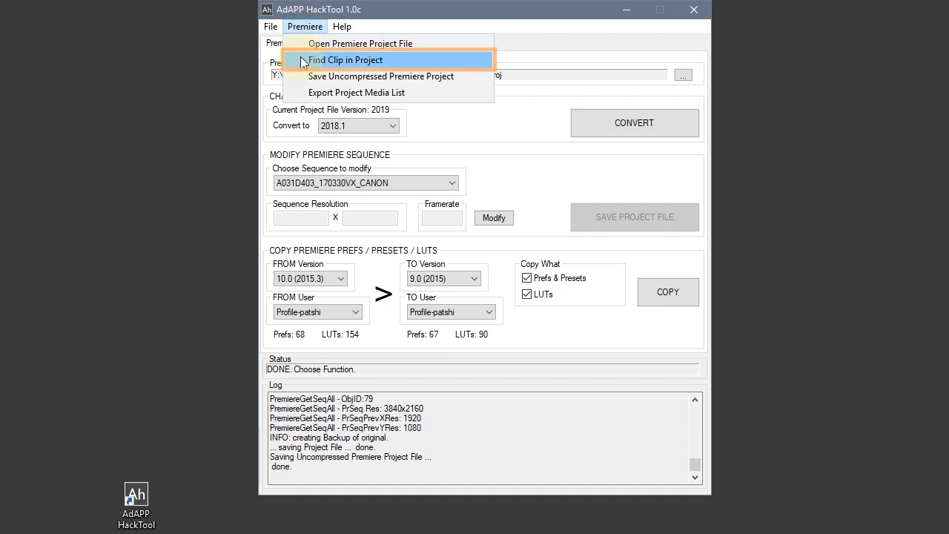
# - Search the project for clips, finding A031D403_170330VX_CANON.MXF, and export to AdAPP_Elements-List.txt
pyautogui.click(344, 60)
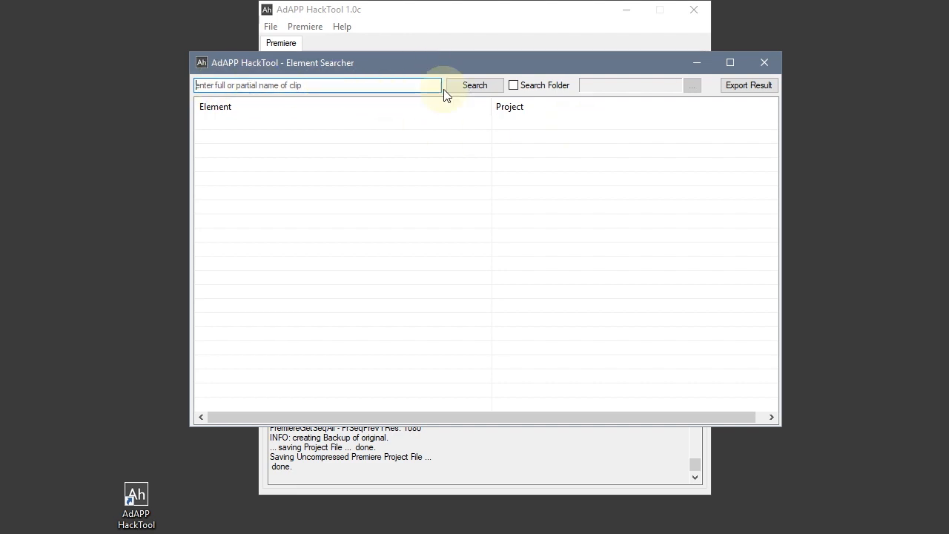
pyautogui.click(474, 85)
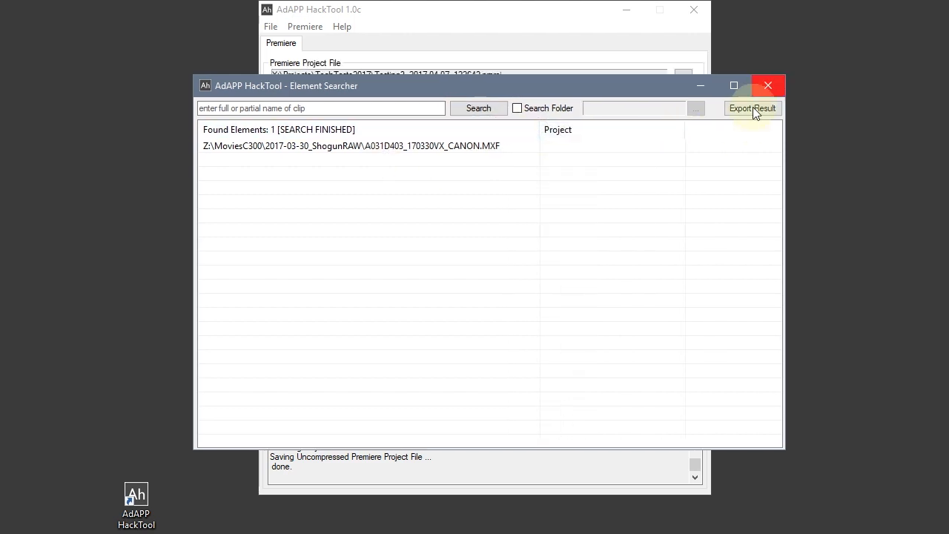
pyautogui.click(752, 107)
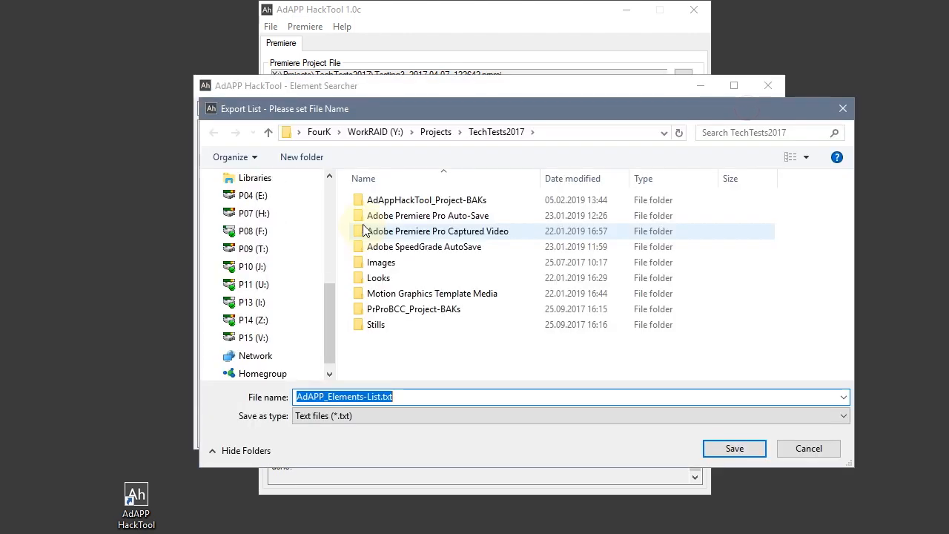
pyautogui.click(732, 448)
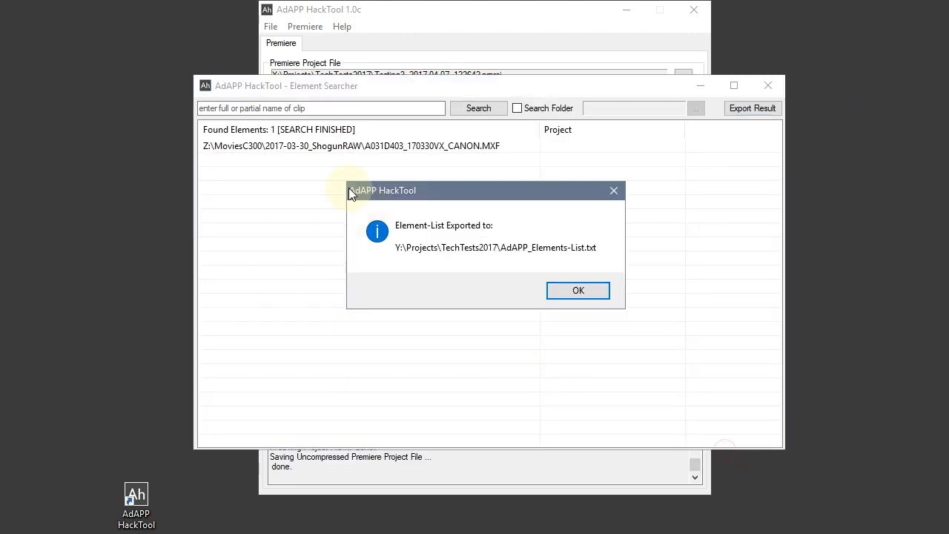
pyautogui.click(578, 289)
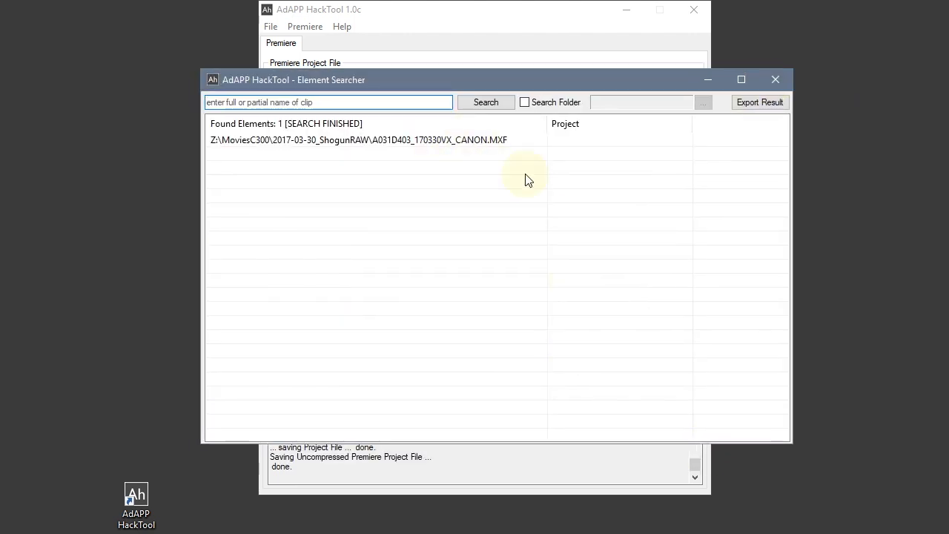
pyautogui.moveTo(525, 102)
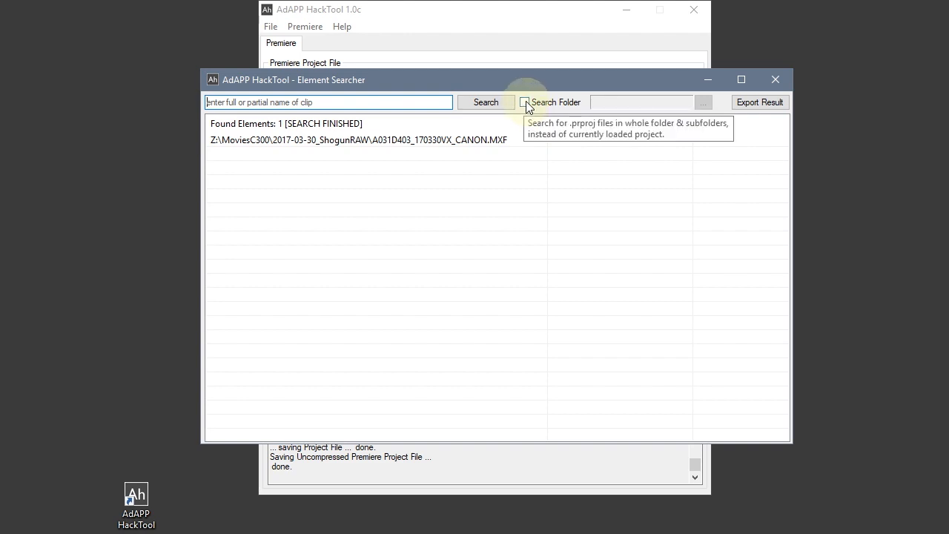
# - Run a folder-wide element search across TechTests2017, finding 10084 elements
pyautogui.click(525, 102)
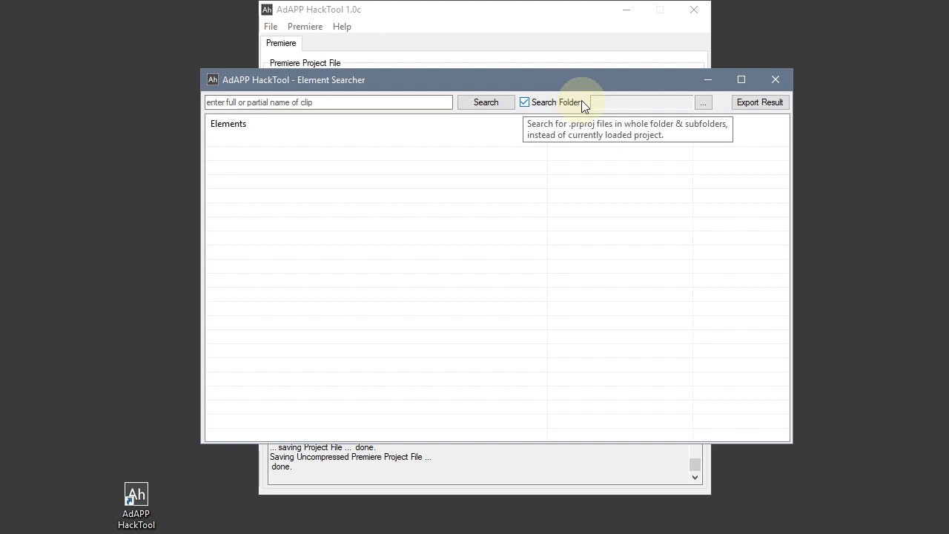
pyautogui.click(703, 100)
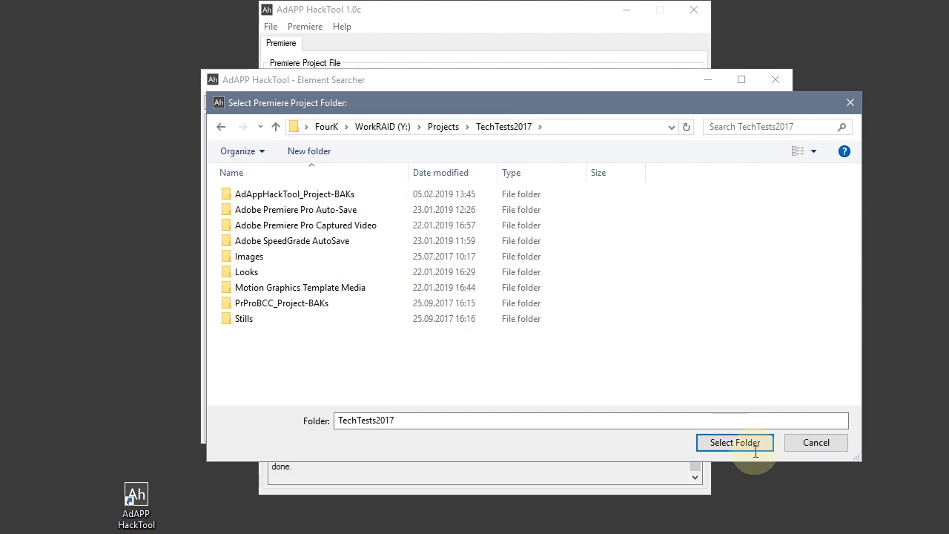
pyautogui.click(734, 442)
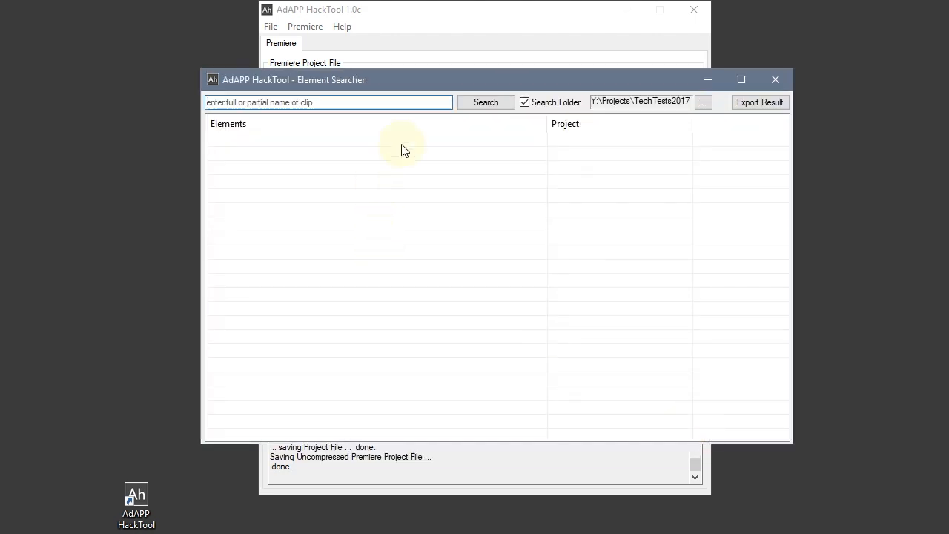
pyautogui.click(486, 101)
pyautogui.write('.m')
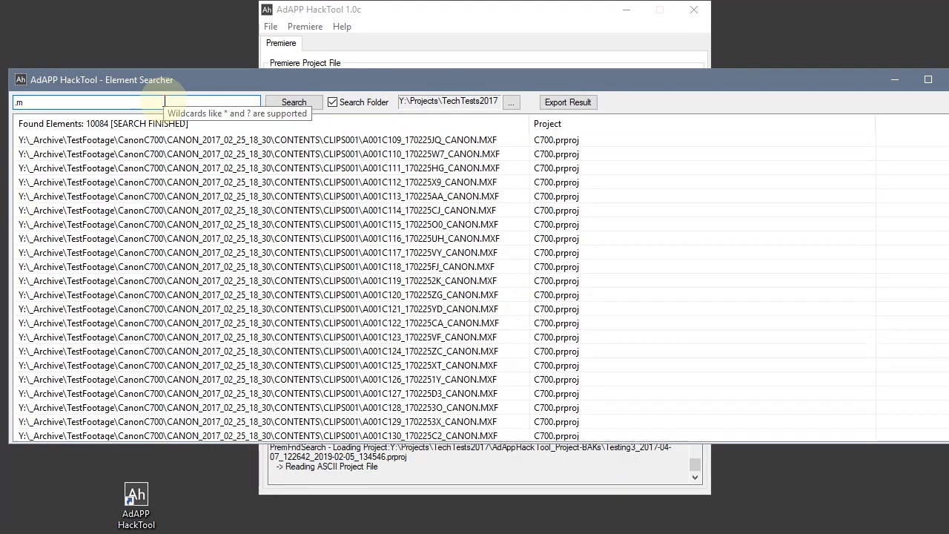
pyautogui.write('xf')
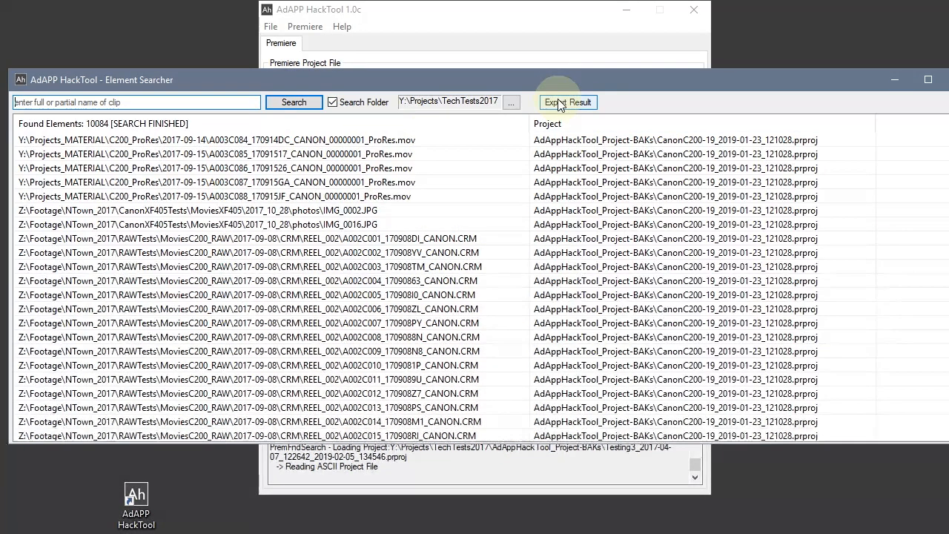
# - Export the folder search results to AdAPP_Elements-List.txt
pyautogui.click(566, 103)
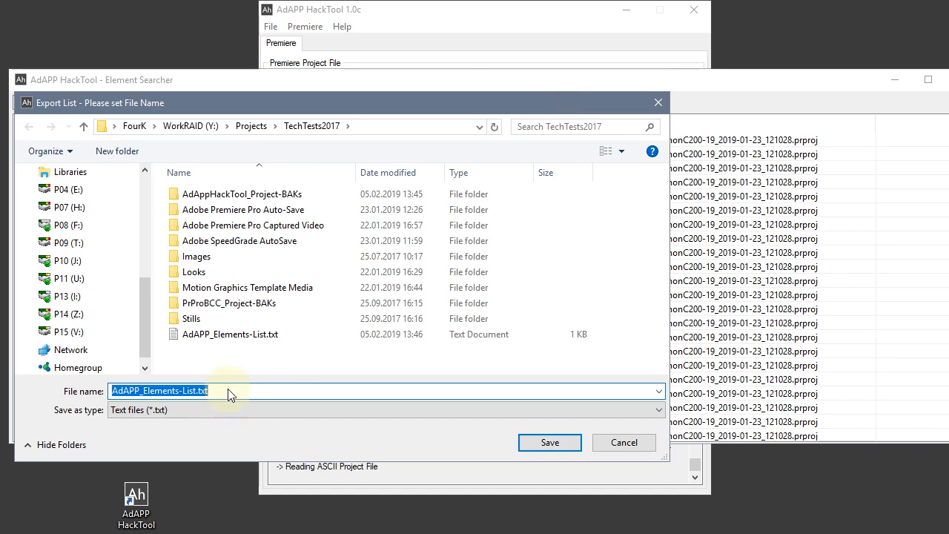
pyautogui.click(549, 442)
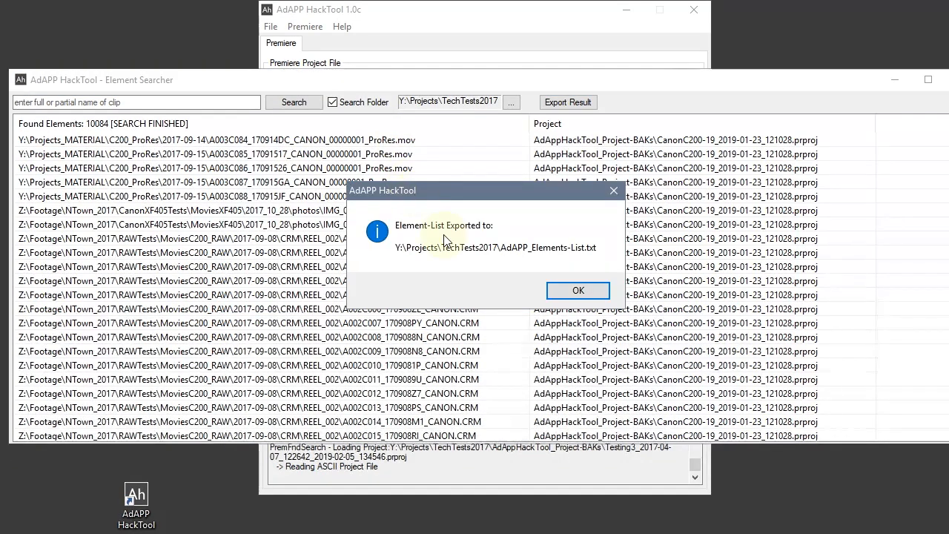
pyautogui.click(578, 289)
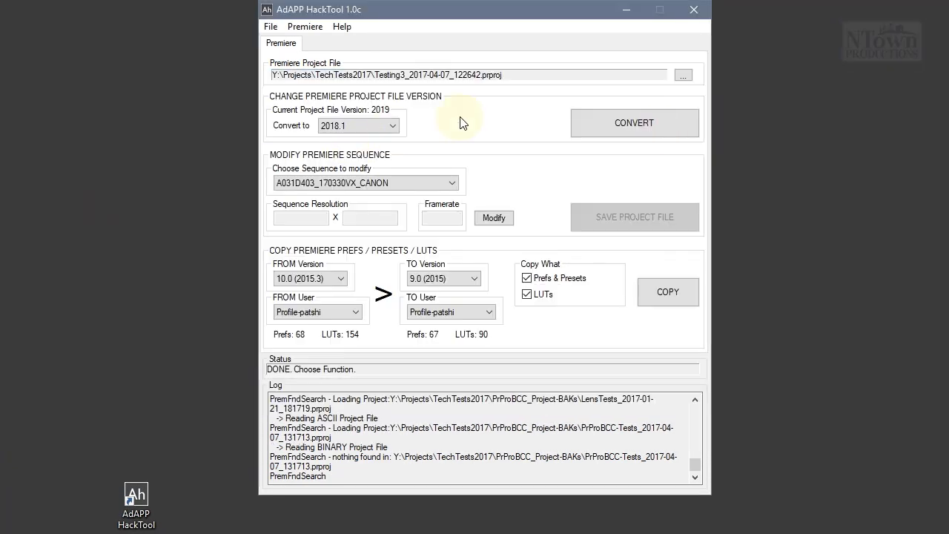